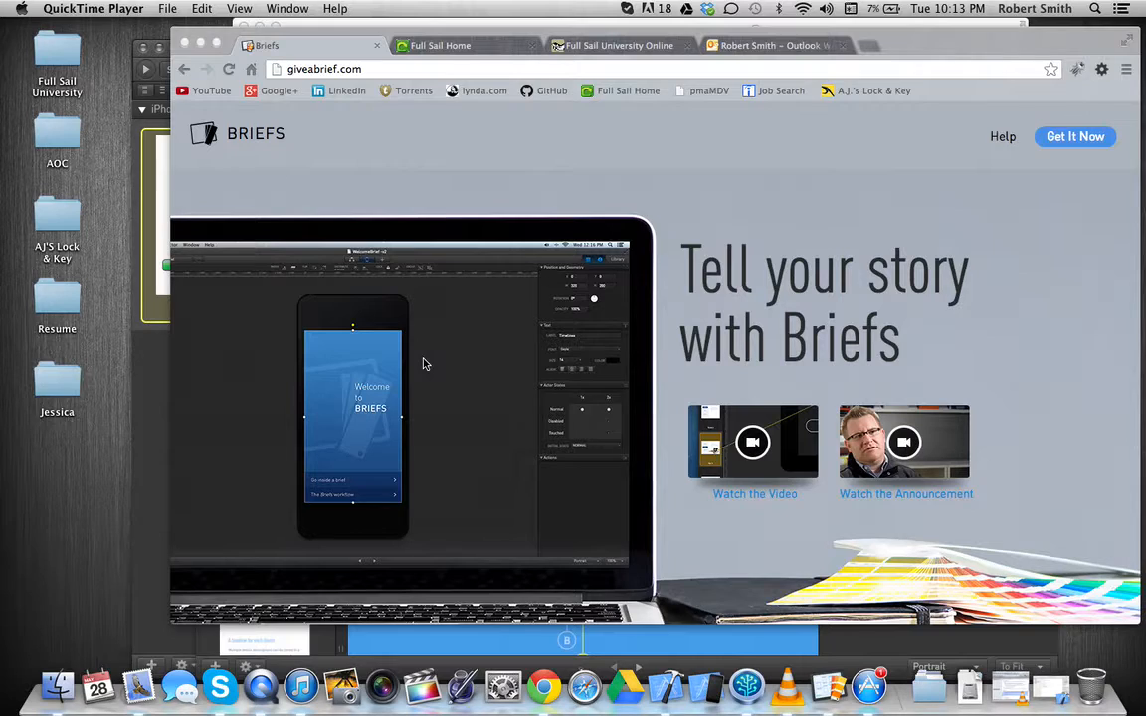
{"action": "mouse_move", "coordinate": [502, 347]}
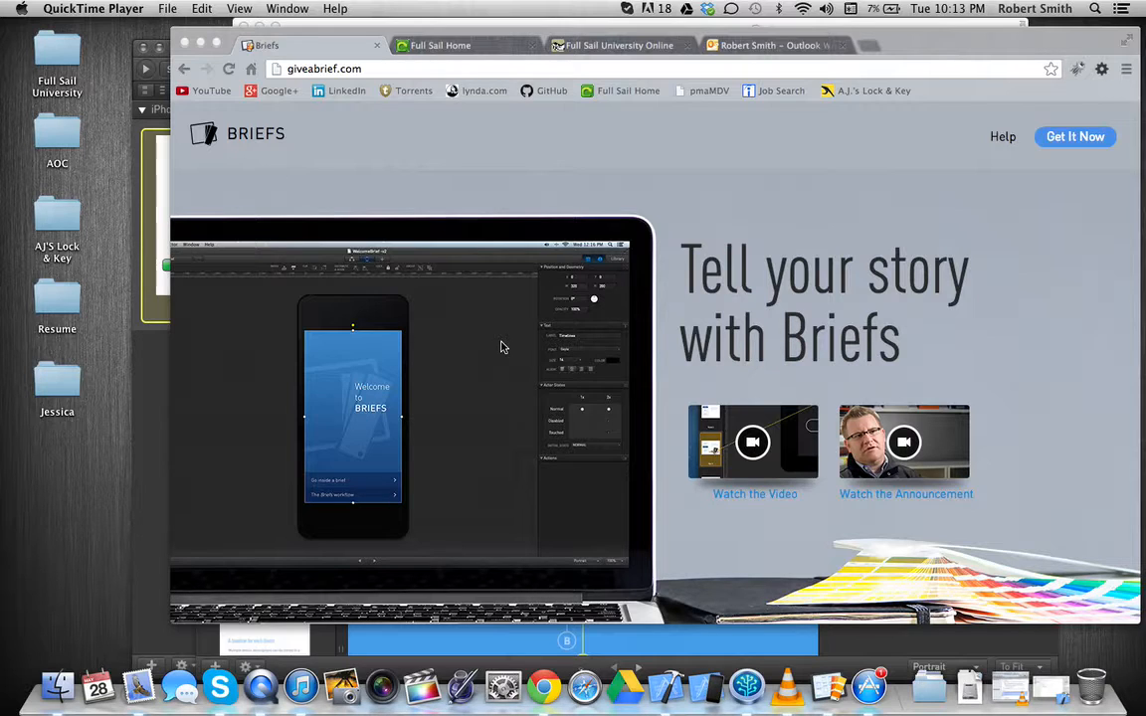
- Scroll through the Welcome brief's scenes and annotated connection map
{"action": "scroll", "scroll_direction": "down", "scroll_amount": 3}
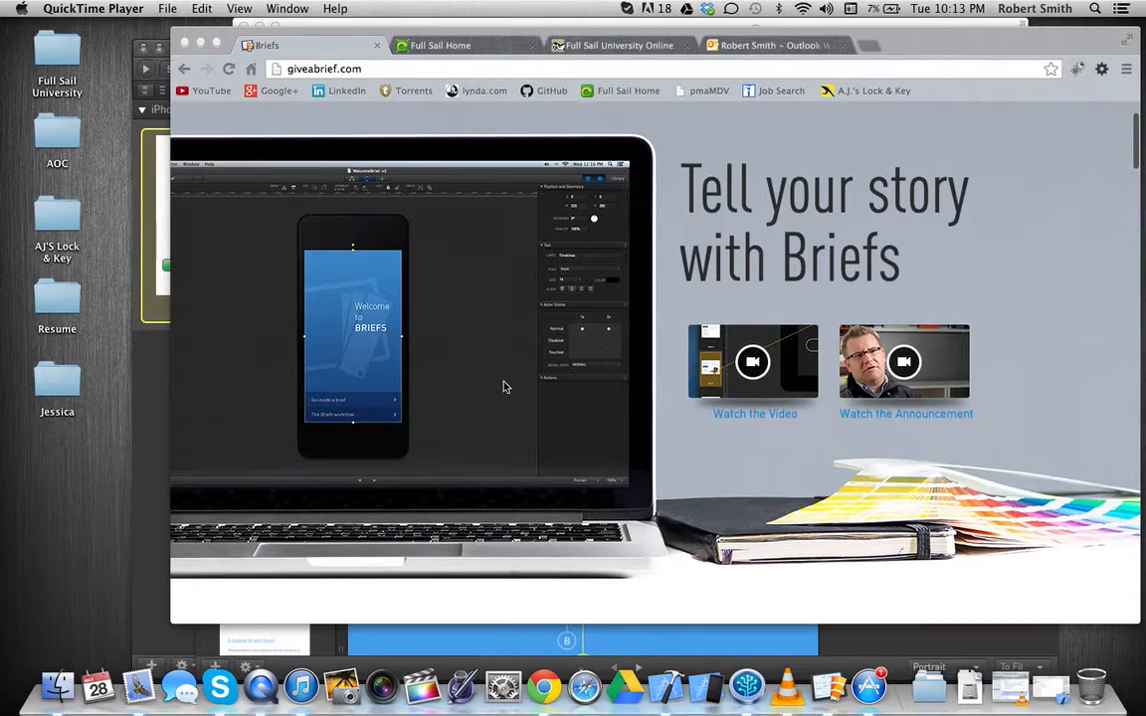
{"action": "scroll", "scroll_direction": "down", "scroll_amount": 3}
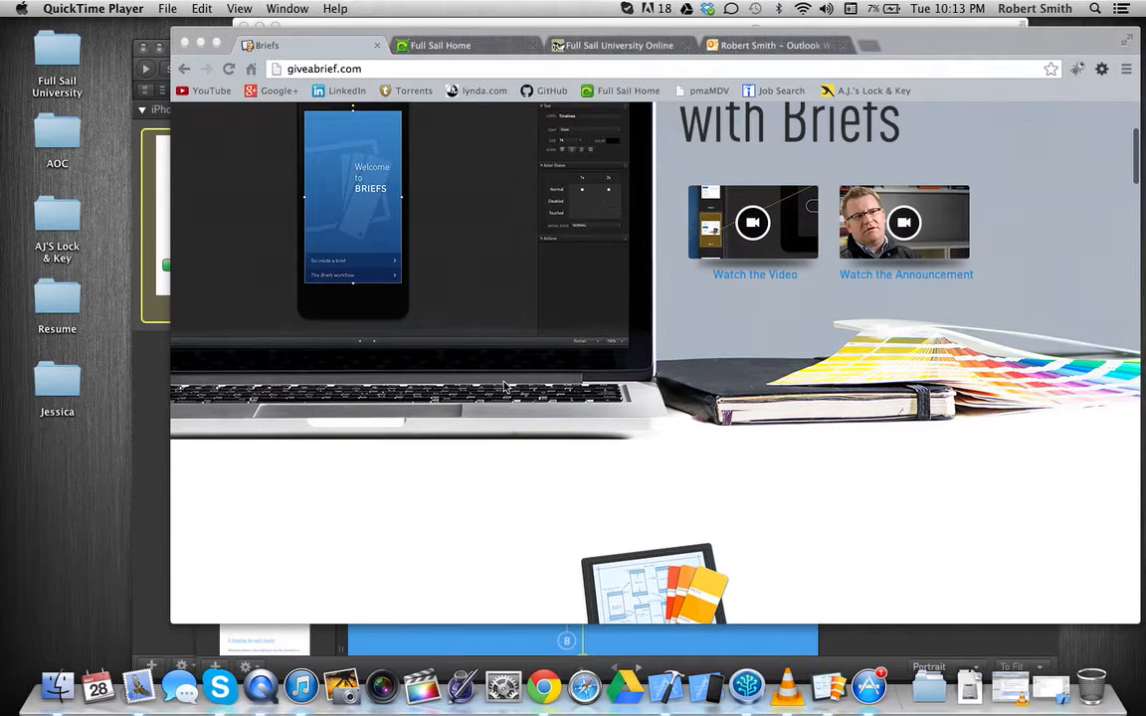
{"action": "scroll", "scroll_direction": "up", "scroll_amount": 3}
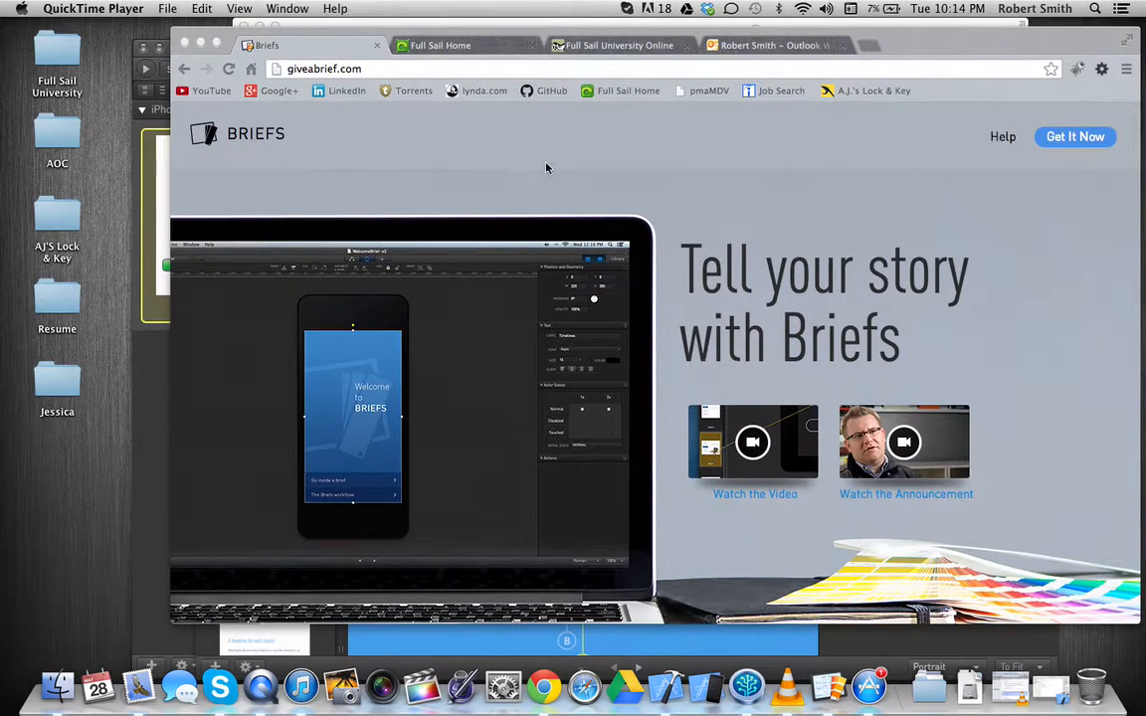
{"action": "mouse_move", "coordinate": [629, 286]}
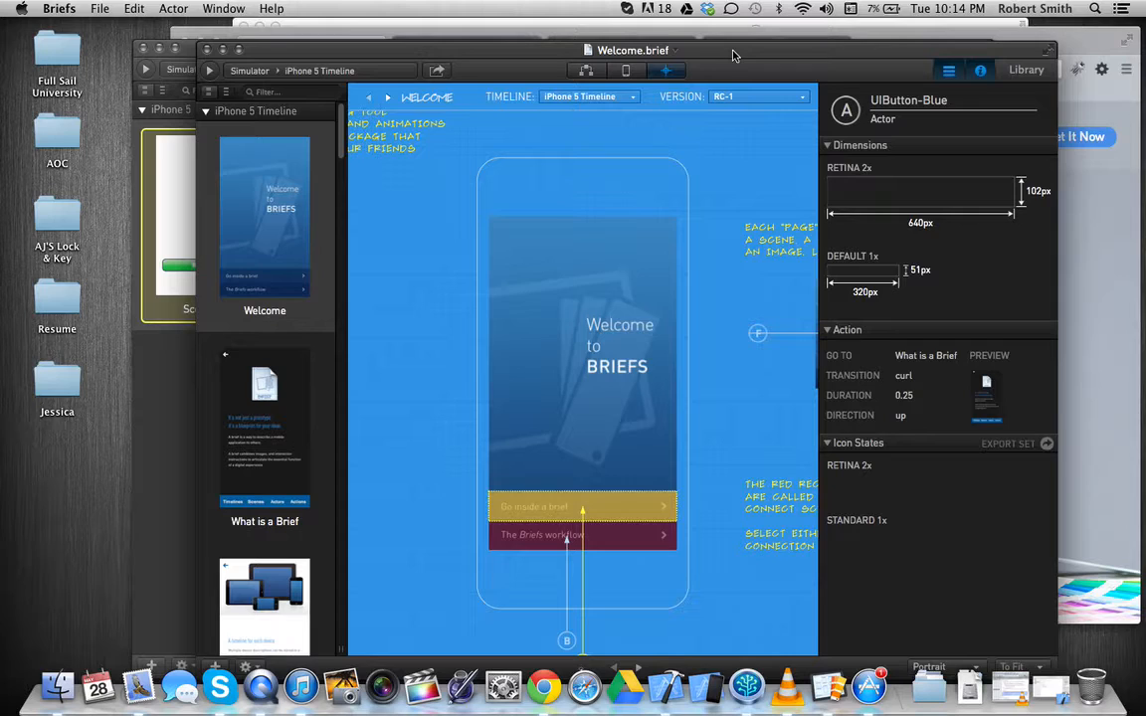
{"action": "mouse_move", "coordinate": [623, 257]}
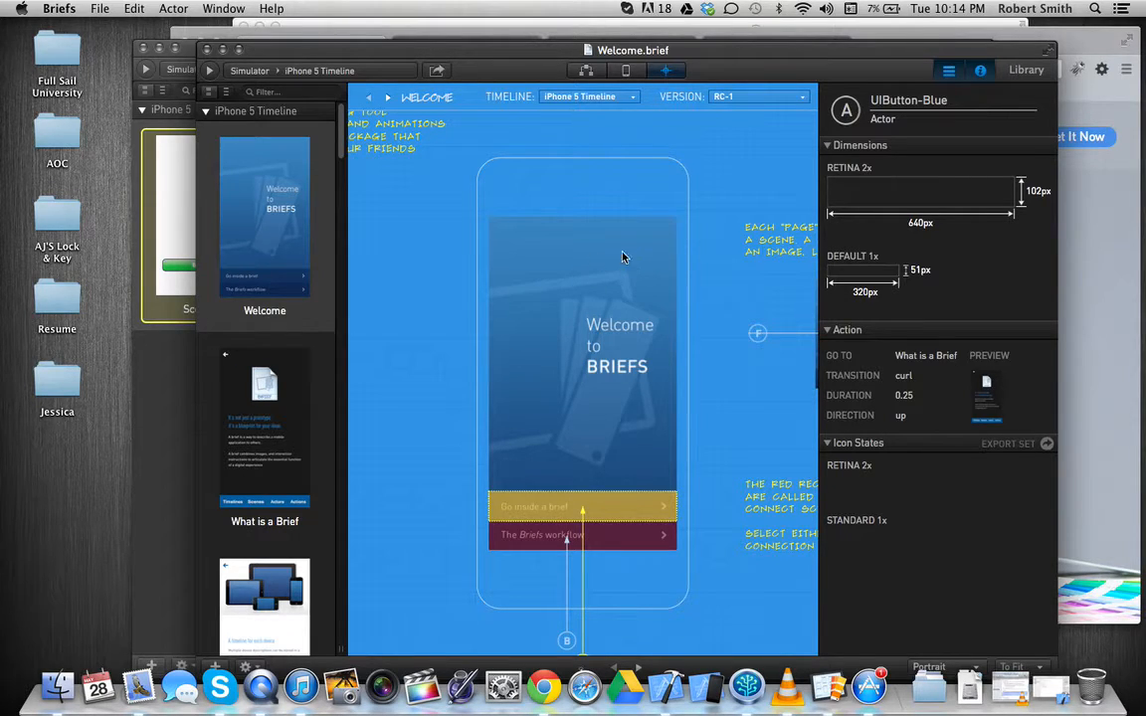
{"action": "mouse_move", "coordinate": [476, 376]}
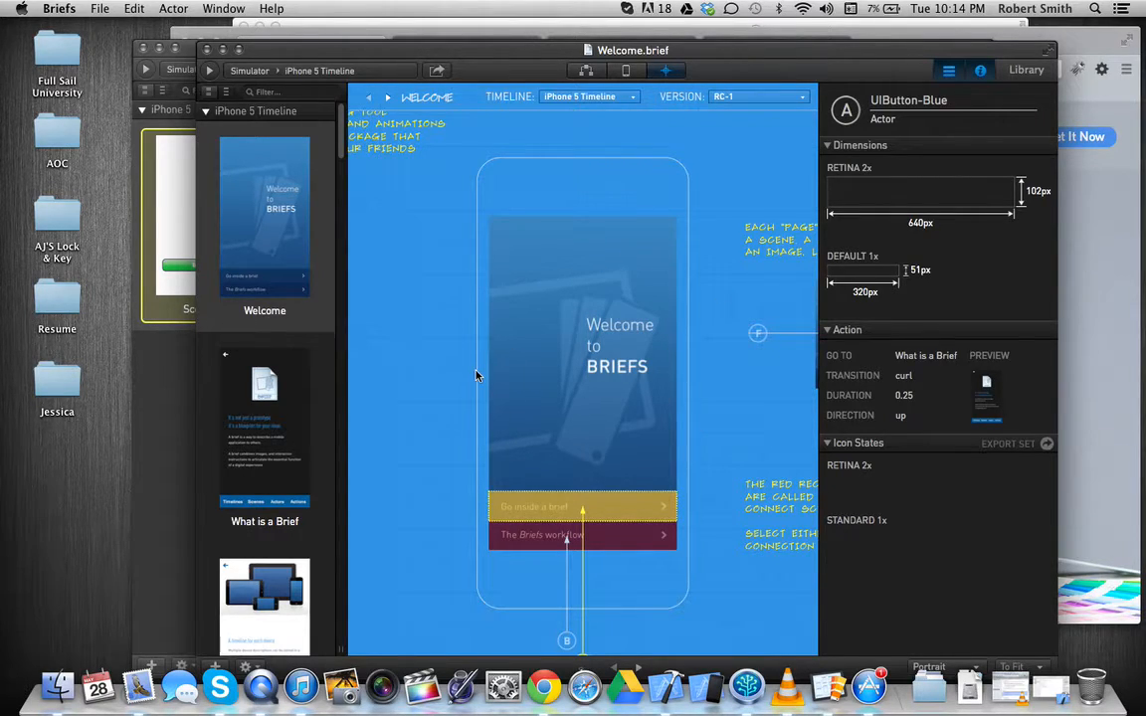
{"action": "mouse_move", "coordinate": [599, 368]}
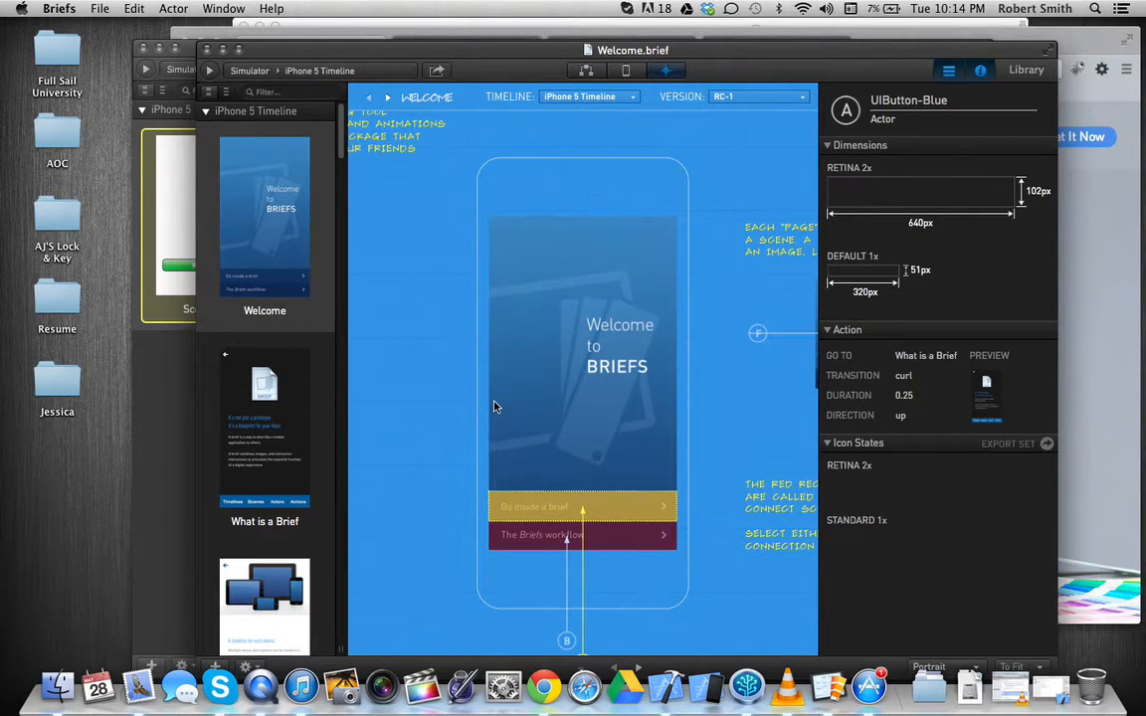
{"action": "mouse_move", "coordinate": [645, 82]}
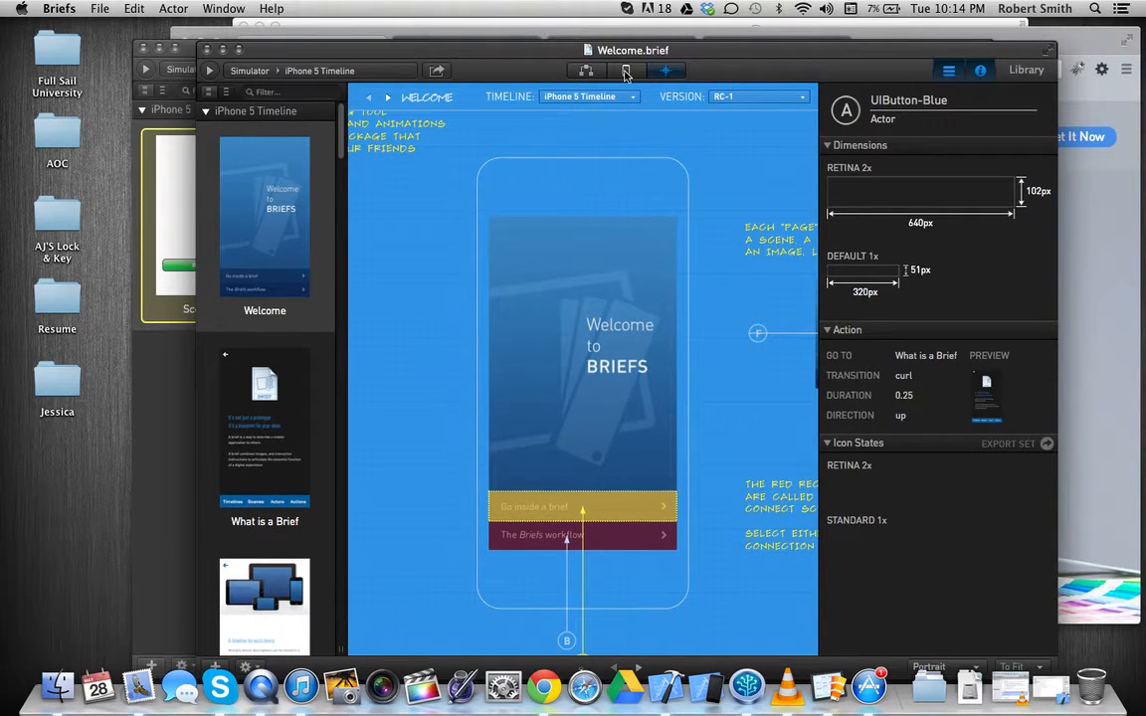
- Edit the Welcome scene full-size, then scroll the scene list to Timelines, Scenes and Actors
{"action": "left_click", "coordinate": [625, 69]}
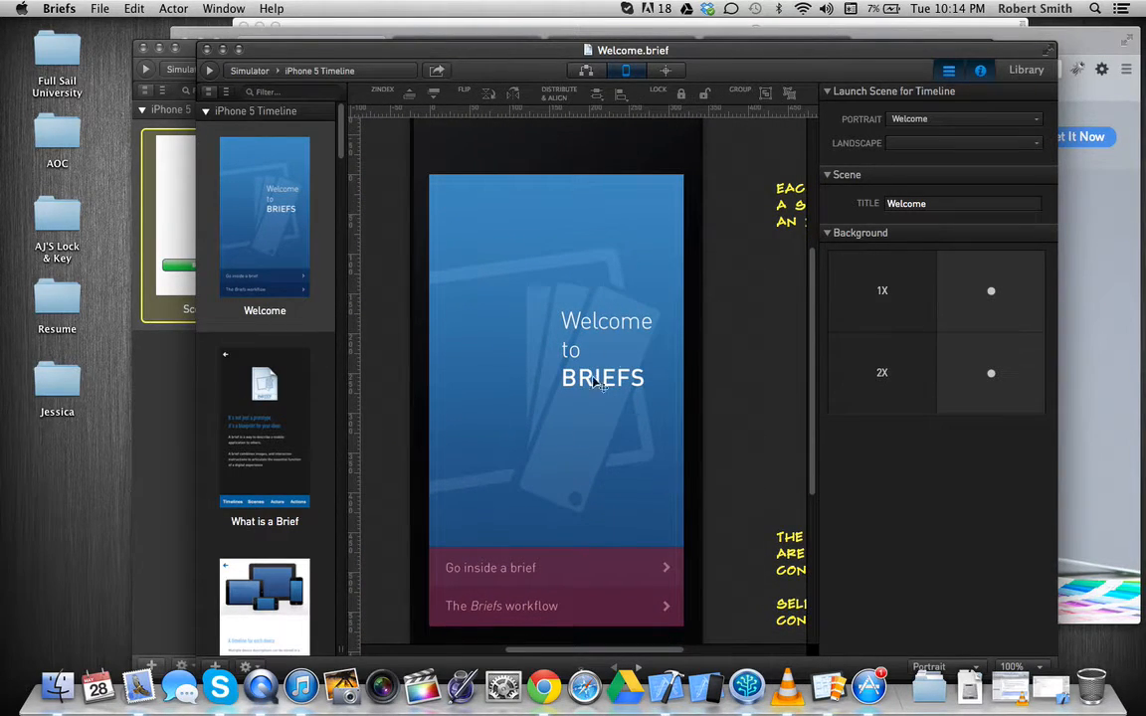
{"action": "mouse_move", "coordinate": [597, 584]}
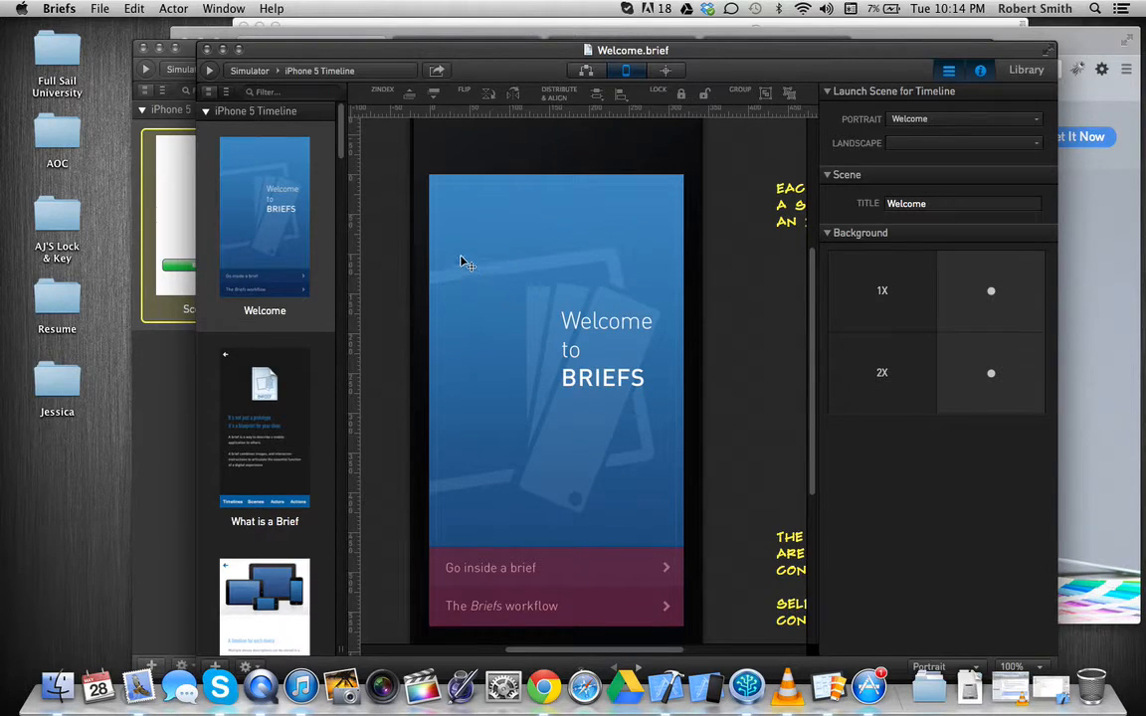
{"action": "mouse_move", "coordinate": [453, 686]}
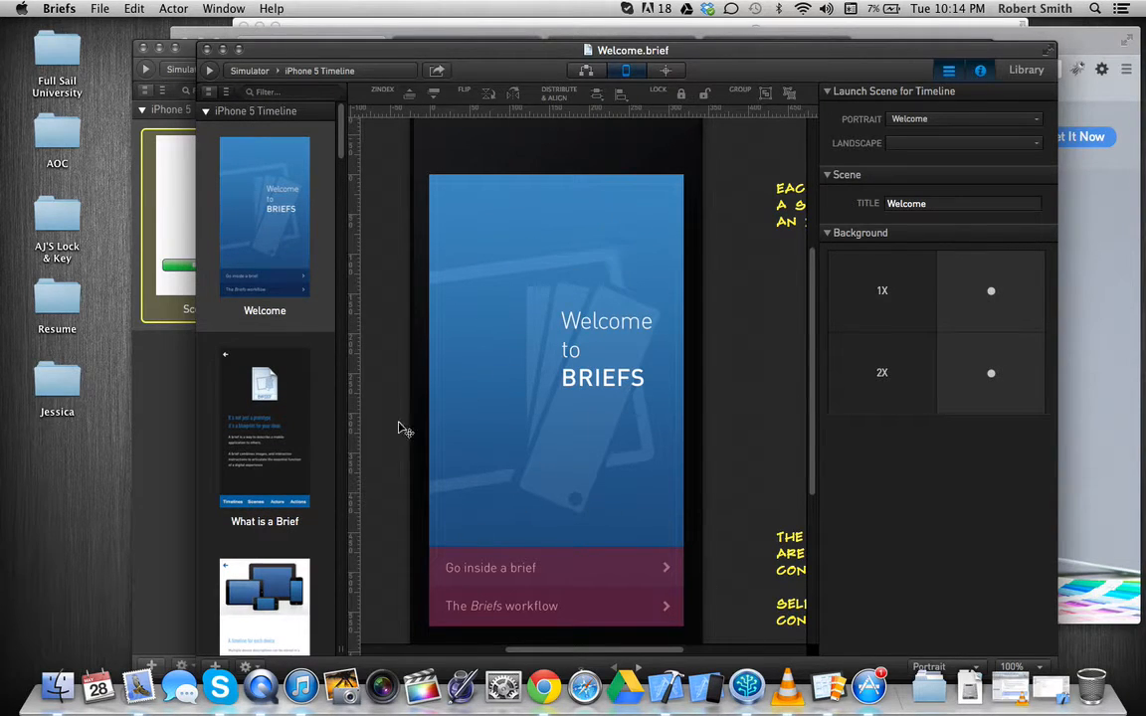
{"action": "mouse_move", "coordinate": [506, 488]}
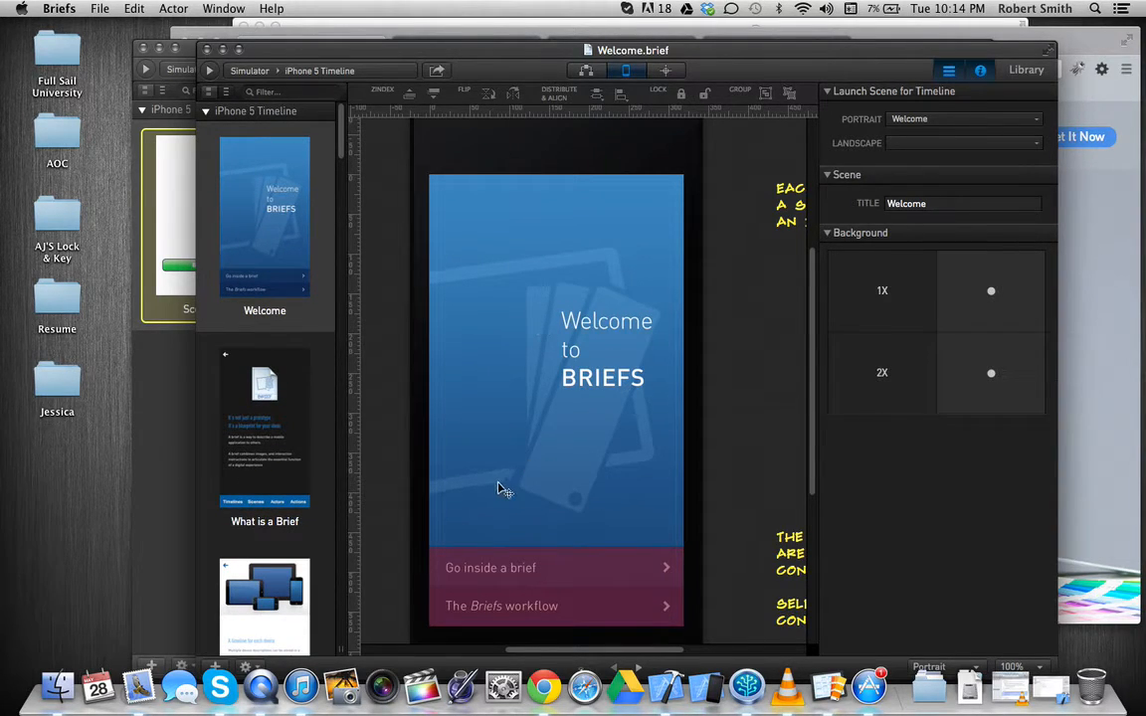
{"action": "mouse_move", "coordinate": [266, 453]}
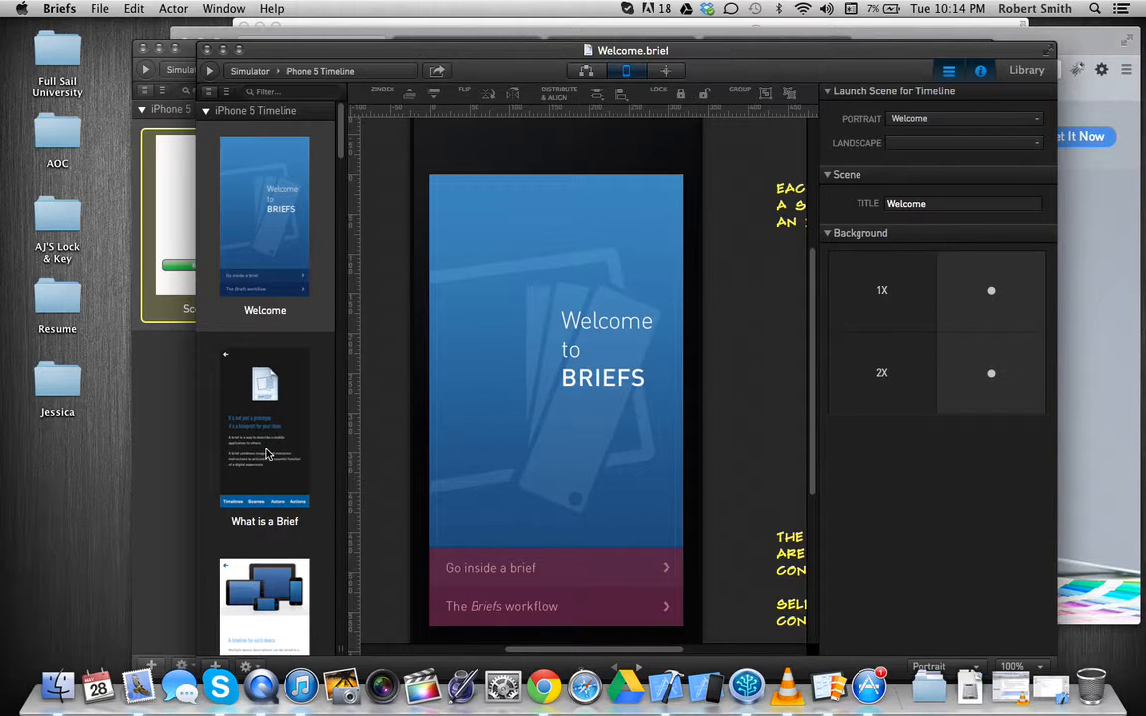
{"action": "scroll", "scroll_direction": "down", "scroll_amount": 3}
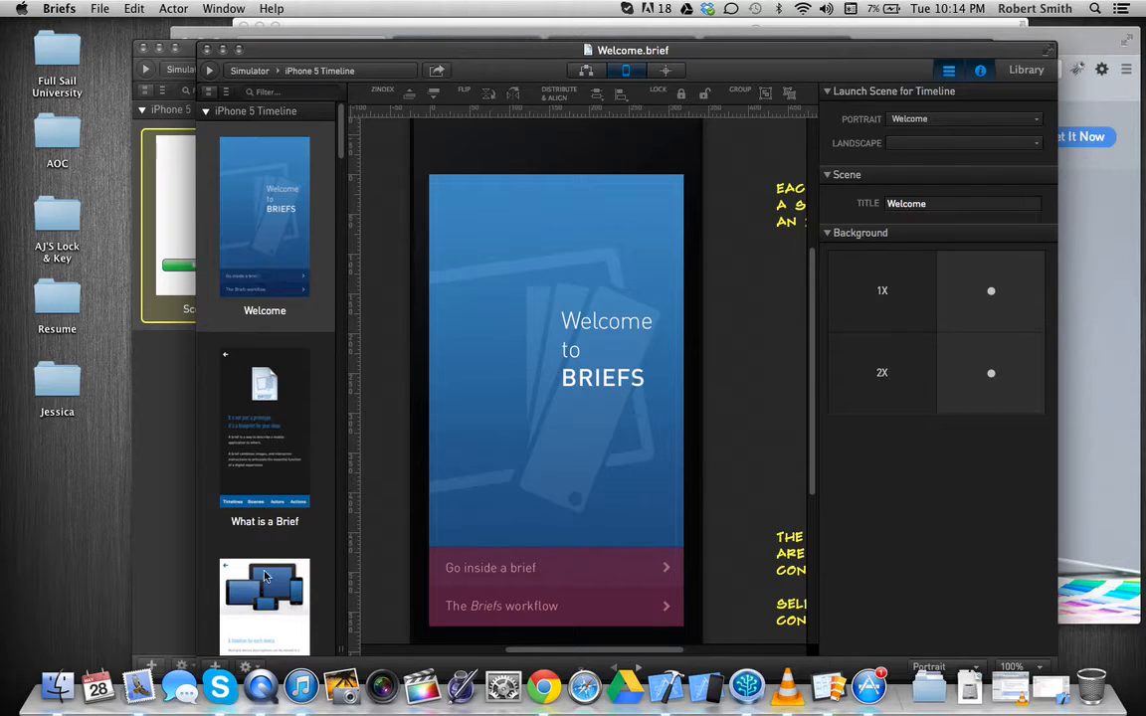
{"action": "scroll", "scroll_direction": "down", "scroll_amount": 3}
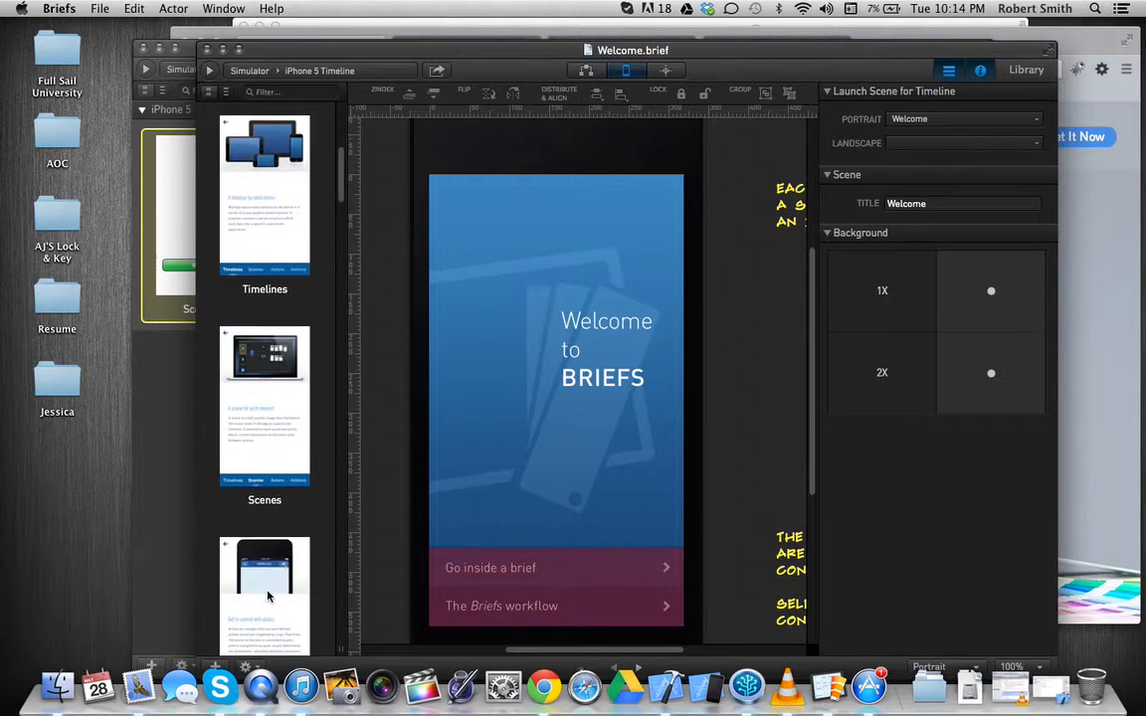
{"action": "scroll", "scroll_direction": "down", "scroll_amount": 3}
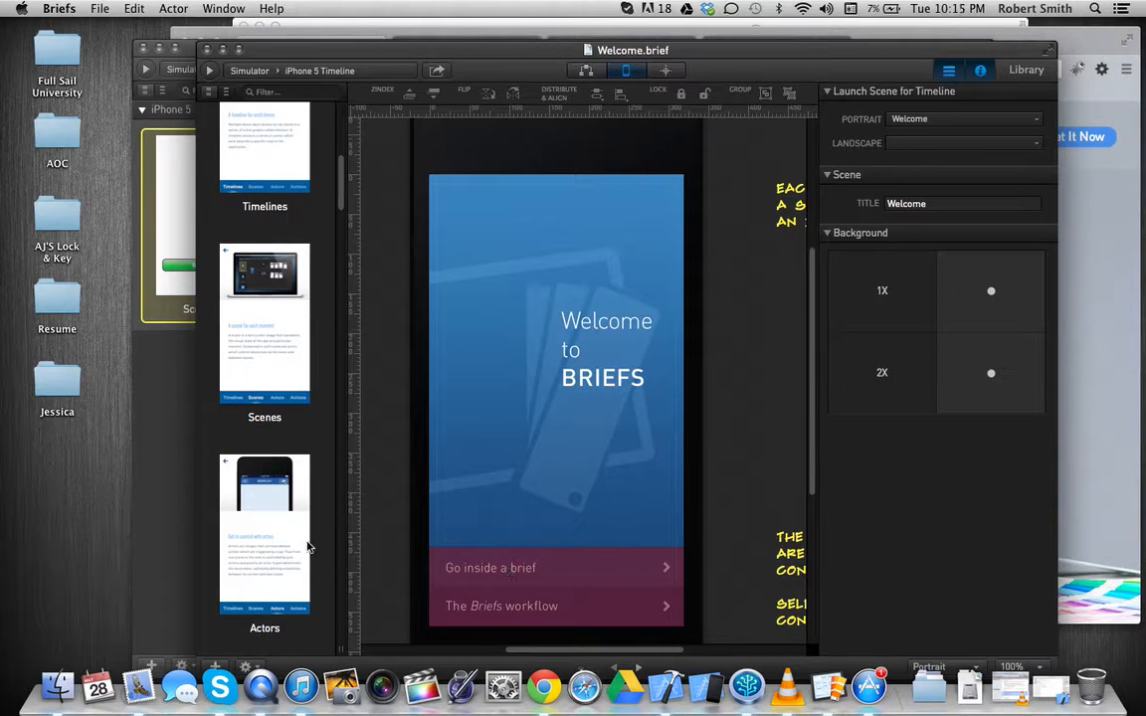
{"action": "mouse_move", "coordinate": [277, 580]}
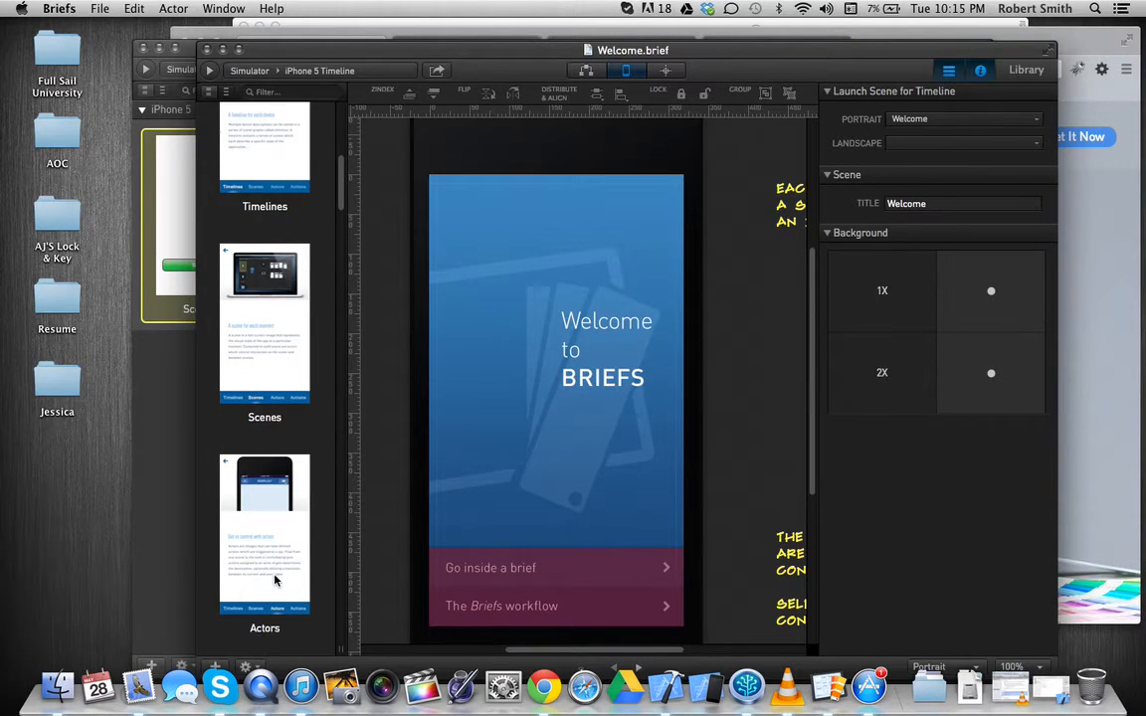
{"action": "mouse_move", "coordinate": [1007, 64]}
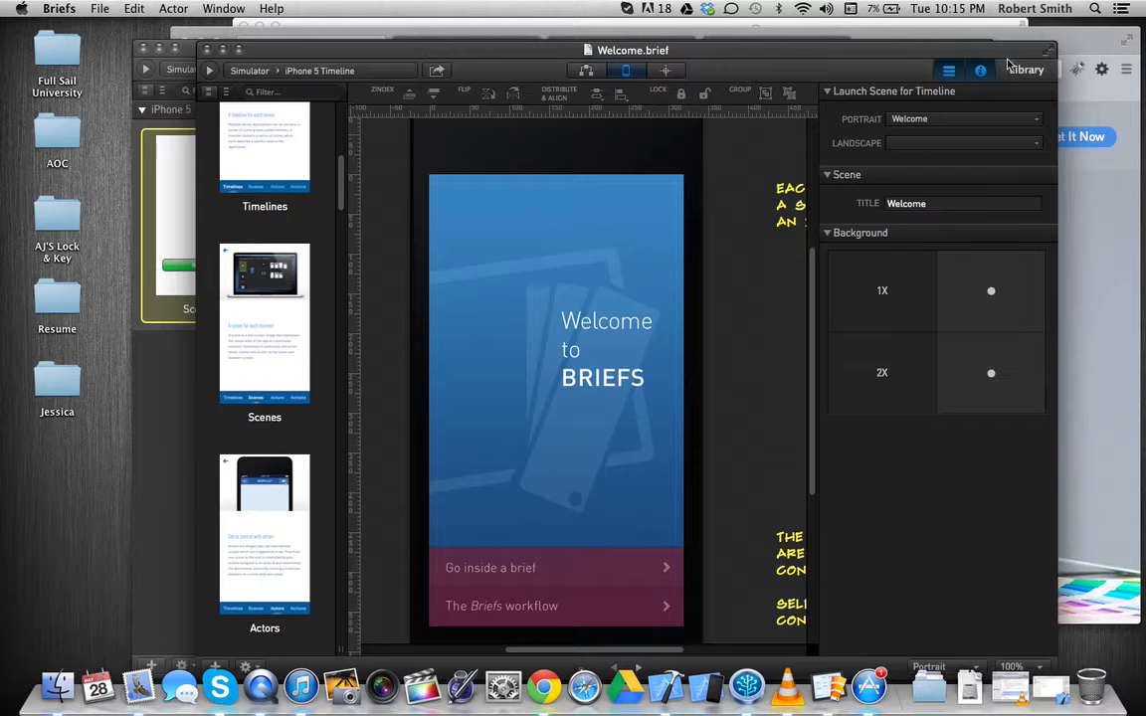
{"action": "mouse_move", "coordinate": [1025, 70]}
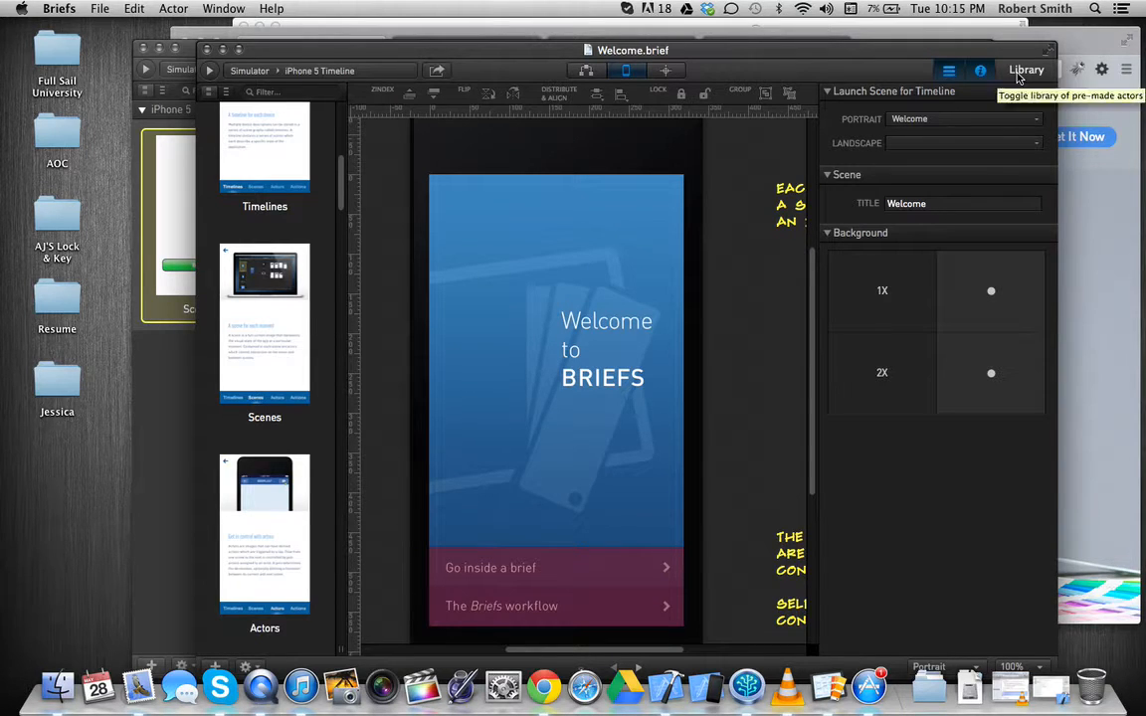
- Preview the empty User Library, then switch the actor library back to iPhone Blueprint Style
{"action": "left_click", "coordinate": [1026, 70]}
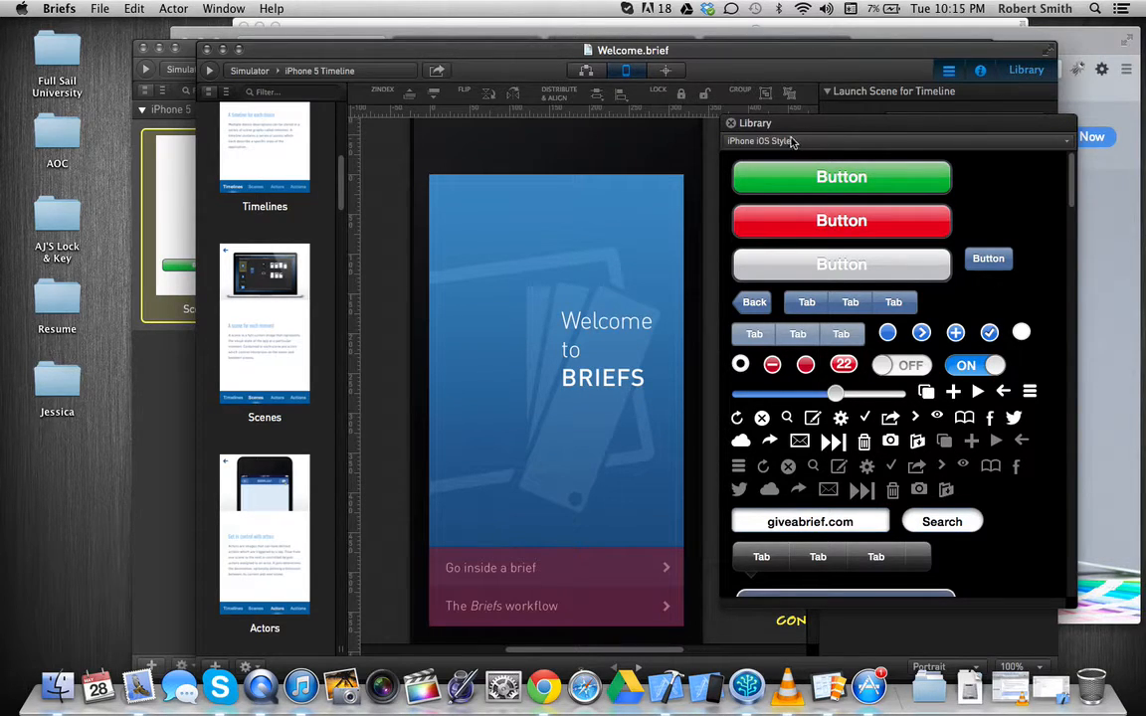
{"action": "mouse_move", "coordinate": [805, 140]}
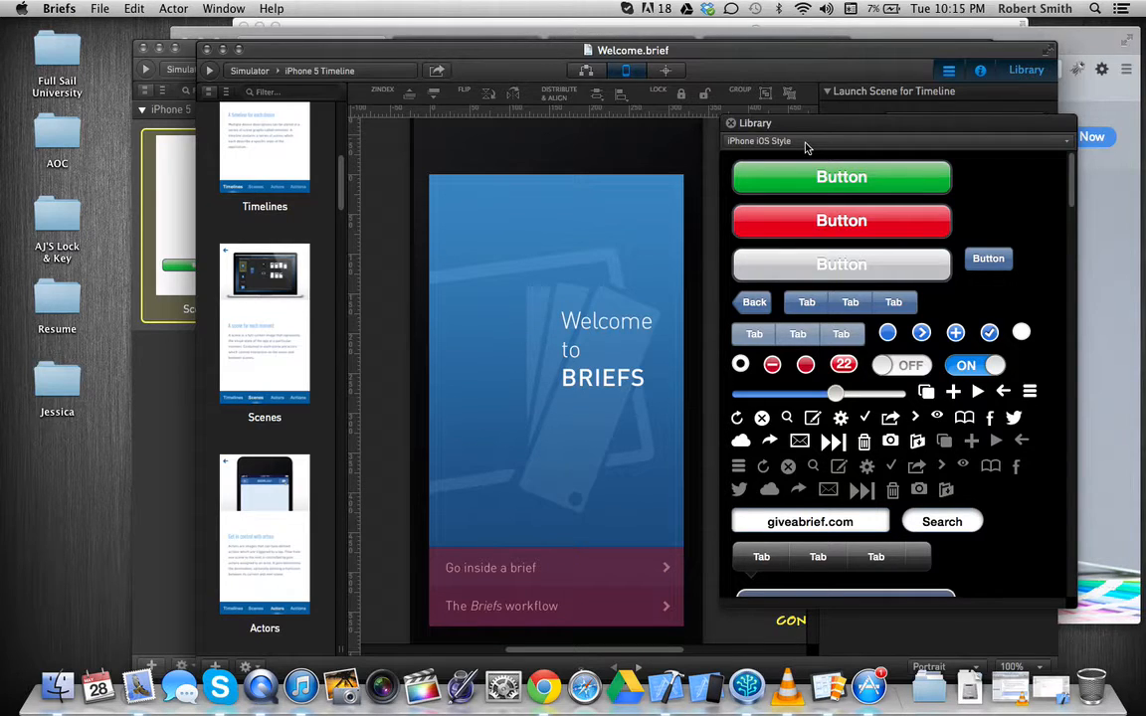
{"action": "left_click", "coordinate": [896, 140]}
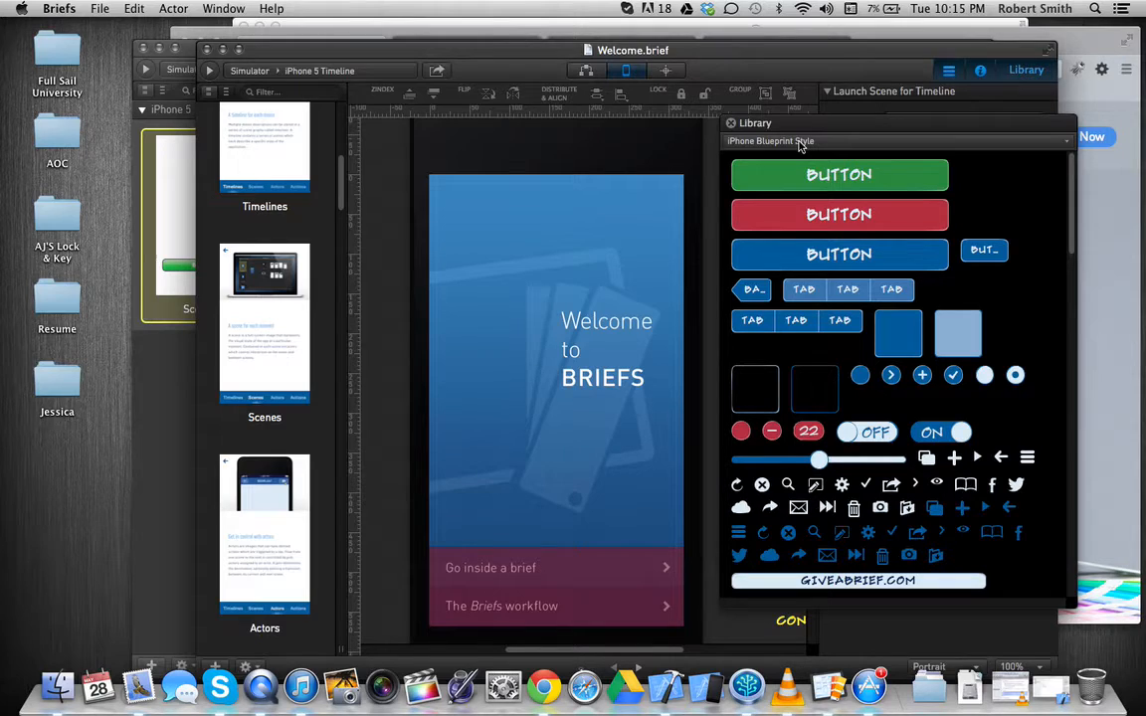
{"action": "left_click", "coordinate": [895, 140]}
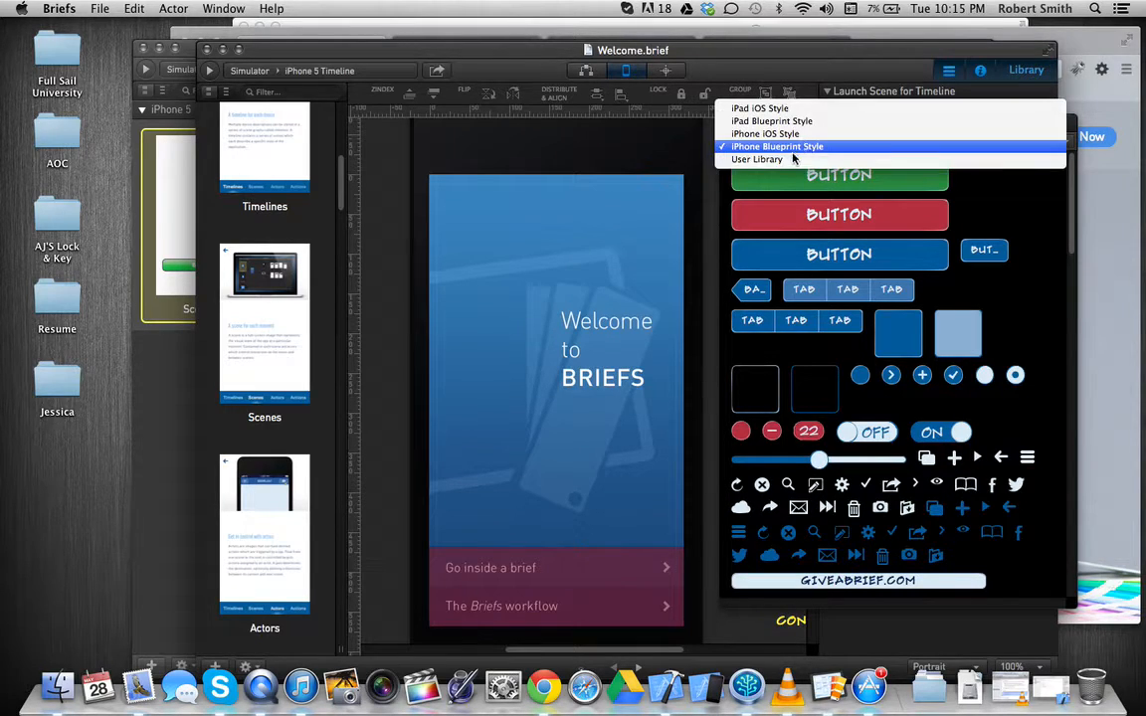
{"action": "mouse_move", "coordinate": [756, 159]}
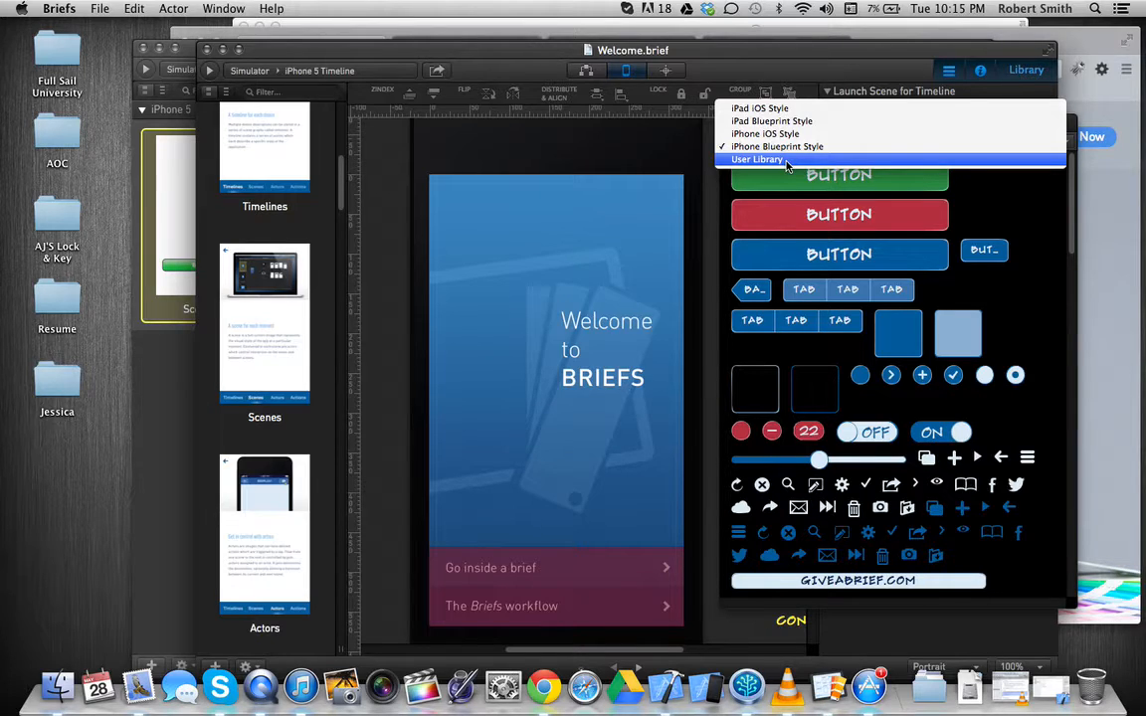
{"action": "left_click", "coordinate": [757, 159]}
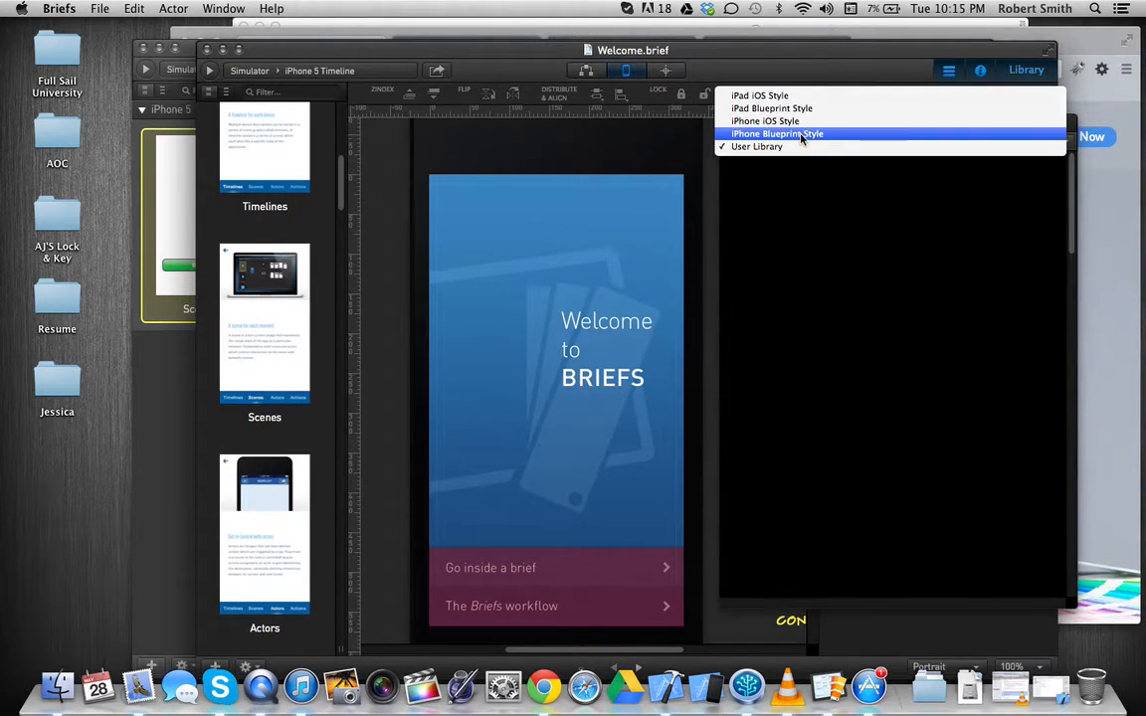
{"action": "left_click", "coordinate": [777, 133]}
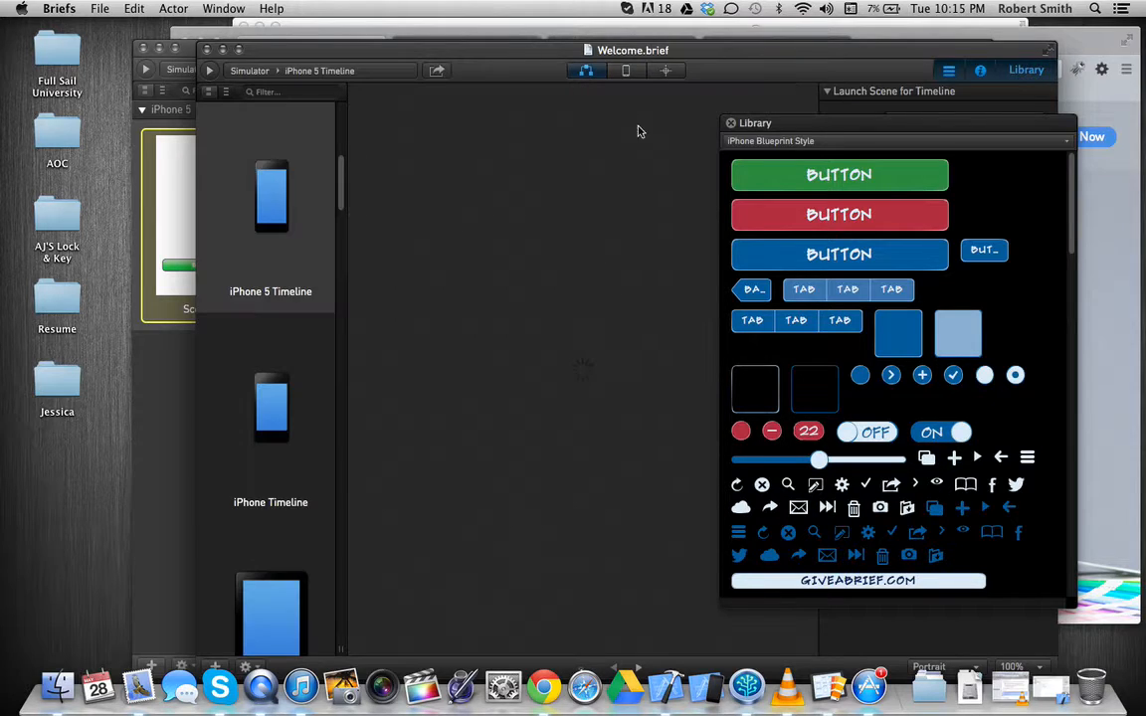
- Open iPhone 5 Timeline and inspect the Go inside a brief and Briefs workflow actions
{"action": "left_click", "coordinate": [731, 122]}
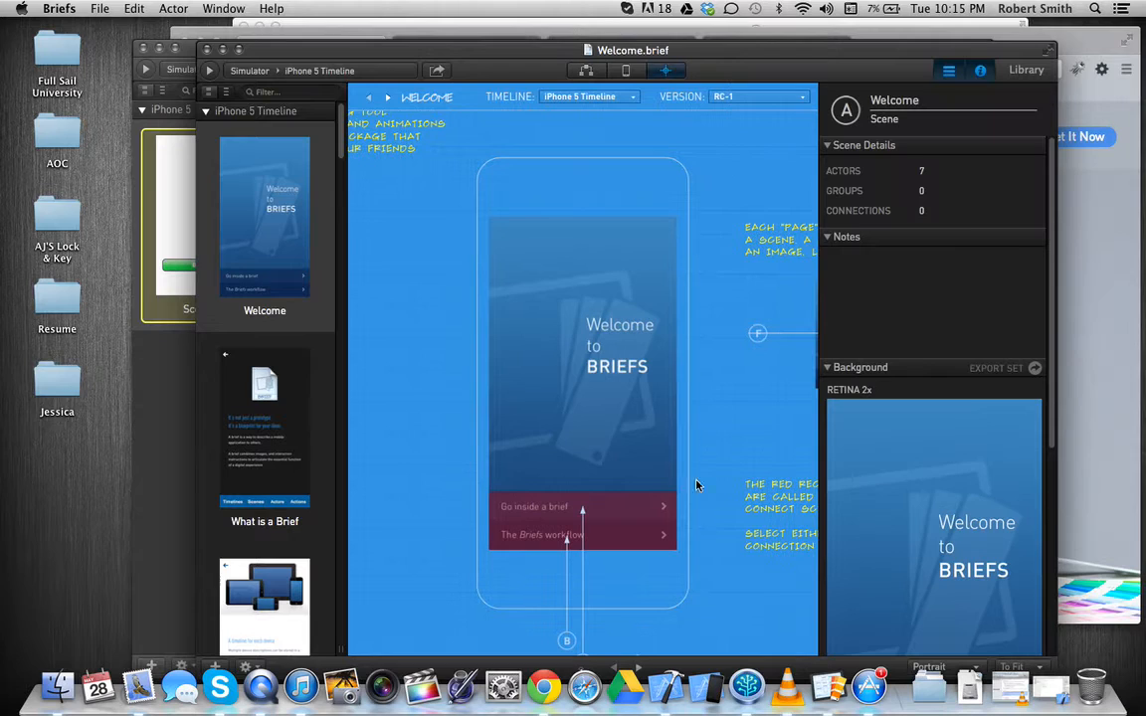
{"action": "mouse_move", "coordinate": [610, 547]}
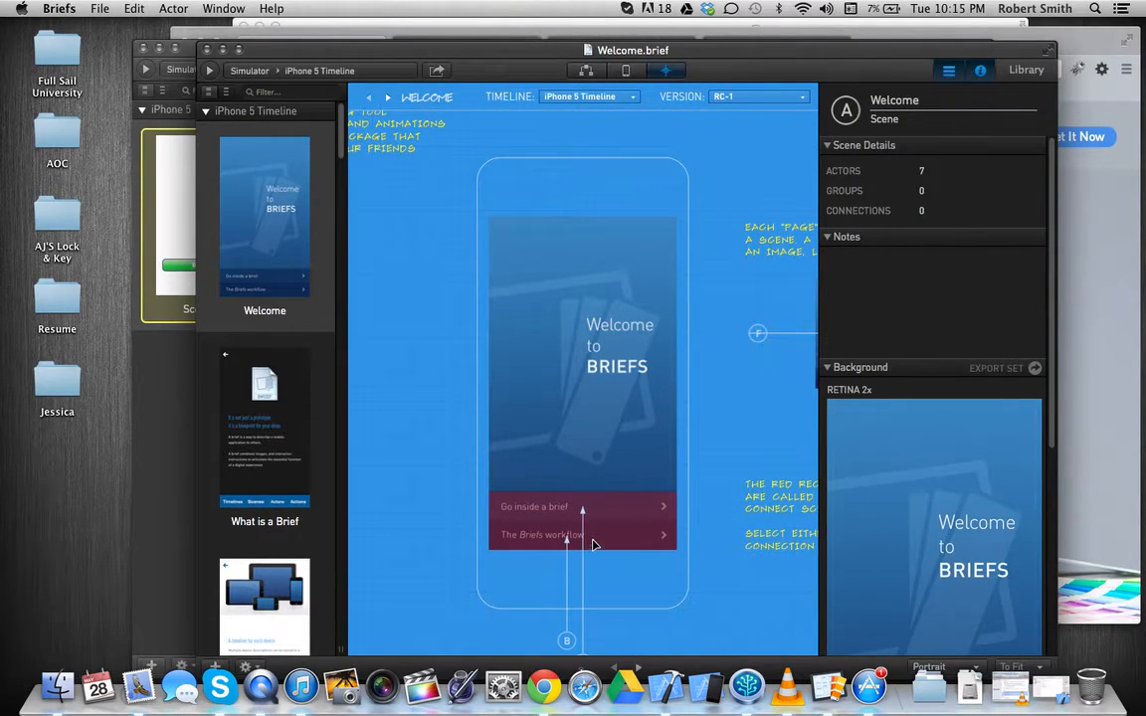
{"action": "left_click", "coordinate": [581, 506]}
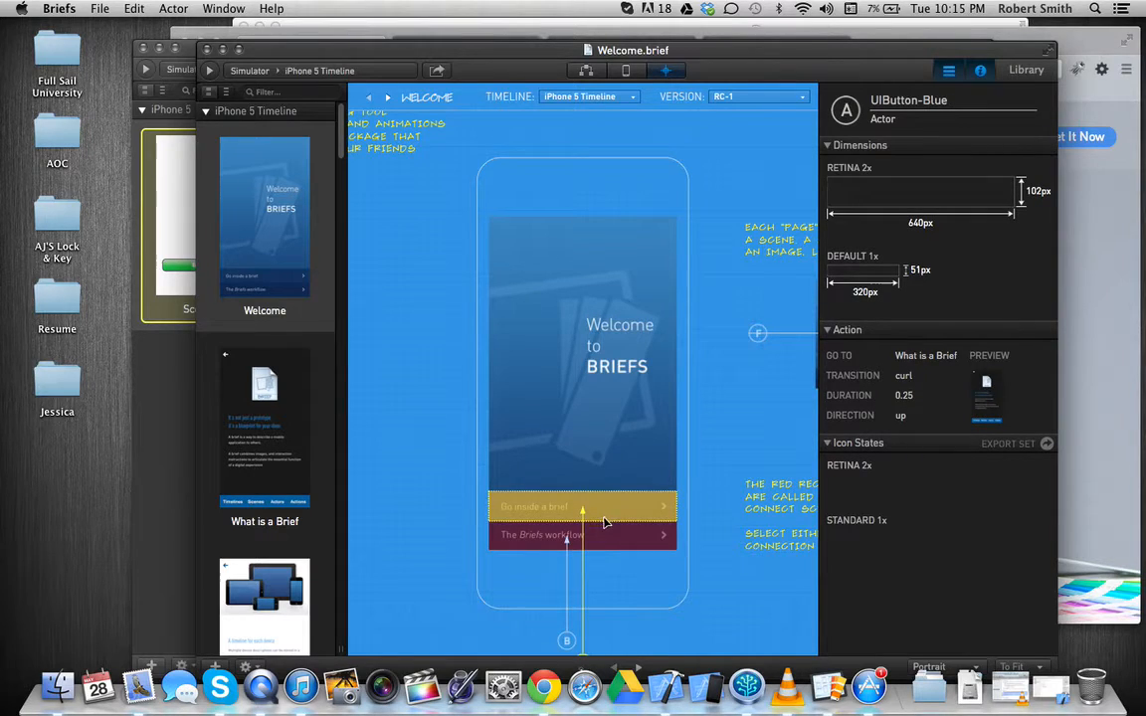
{"action": "left_click", "coordinate": [582, 535]}
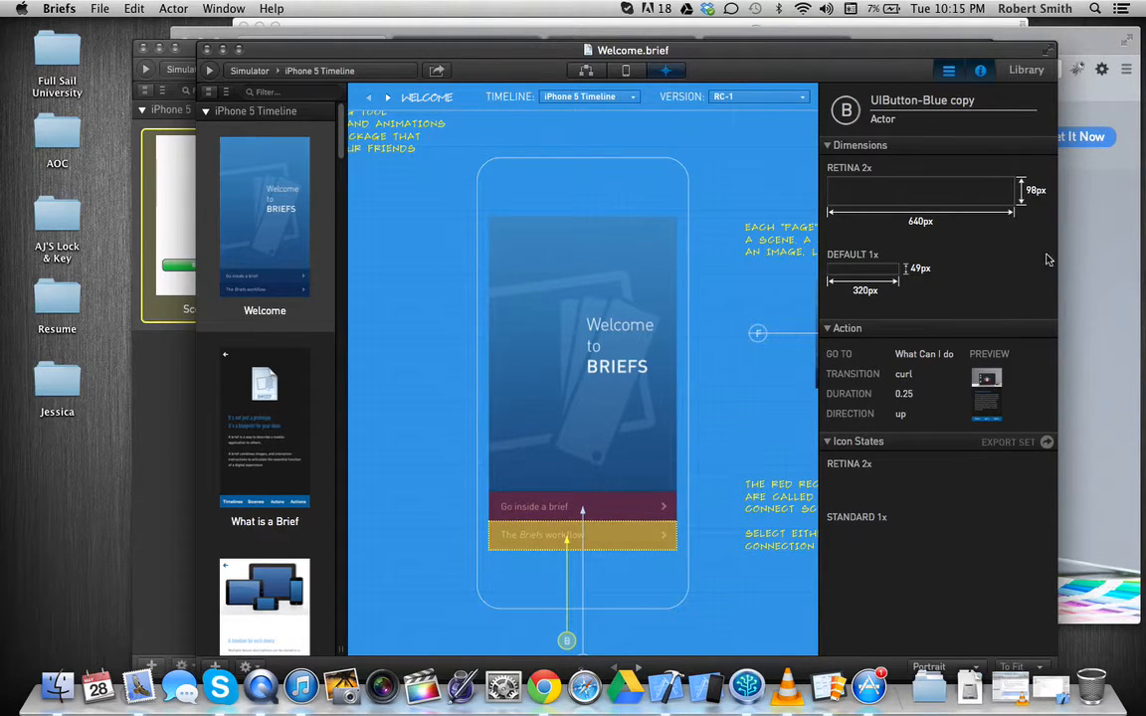
{"action": "mouse_move", "coordinate": [948, 265]}
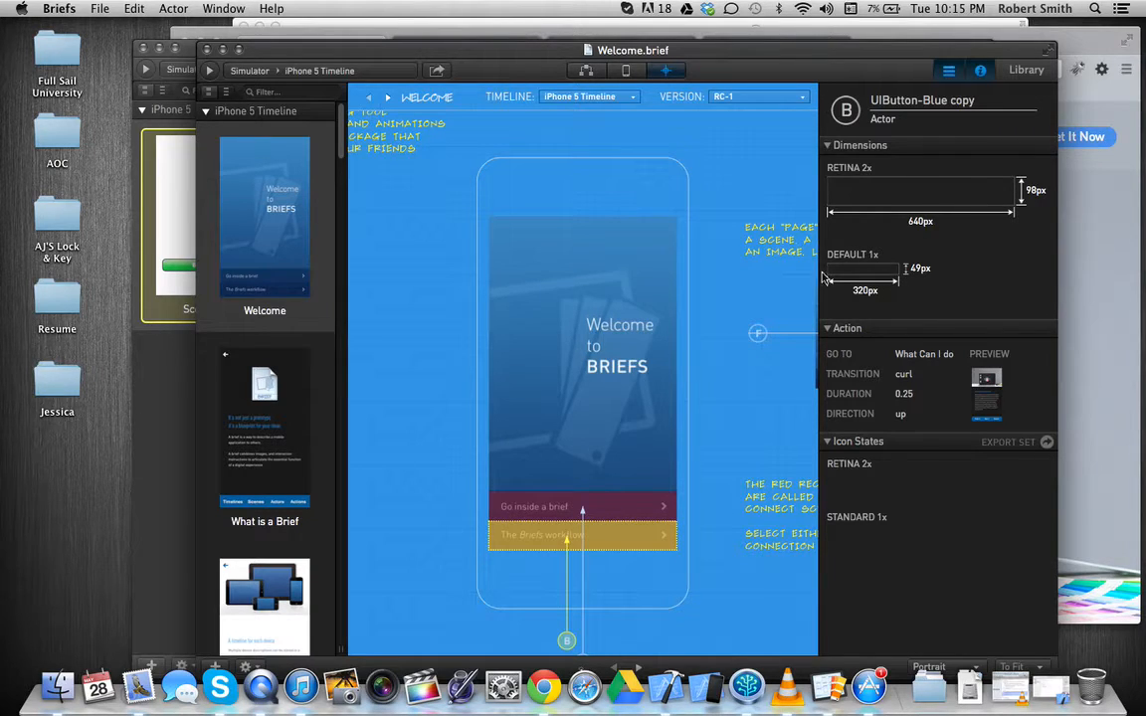
{"action": "mouse_move", "coordinate": [605, 318]}
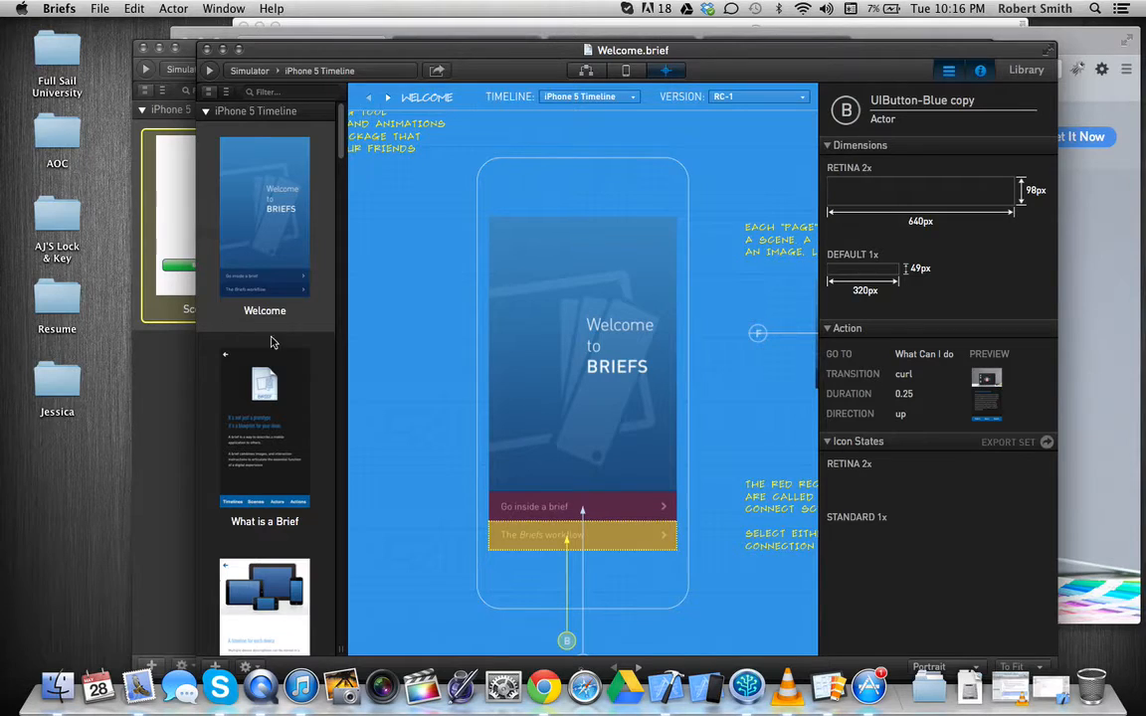
{"action": "mouse_move", "coordinate": [376, 487]}
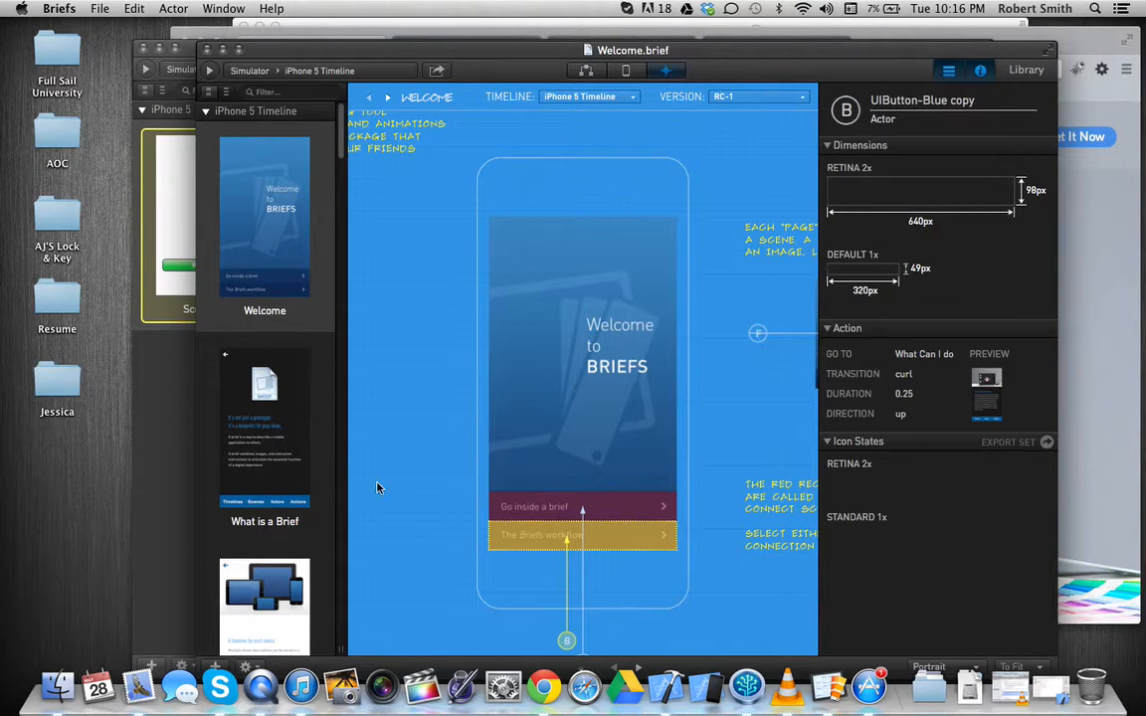
{"action": "mouse_move", "coordinate": [302, 393]}
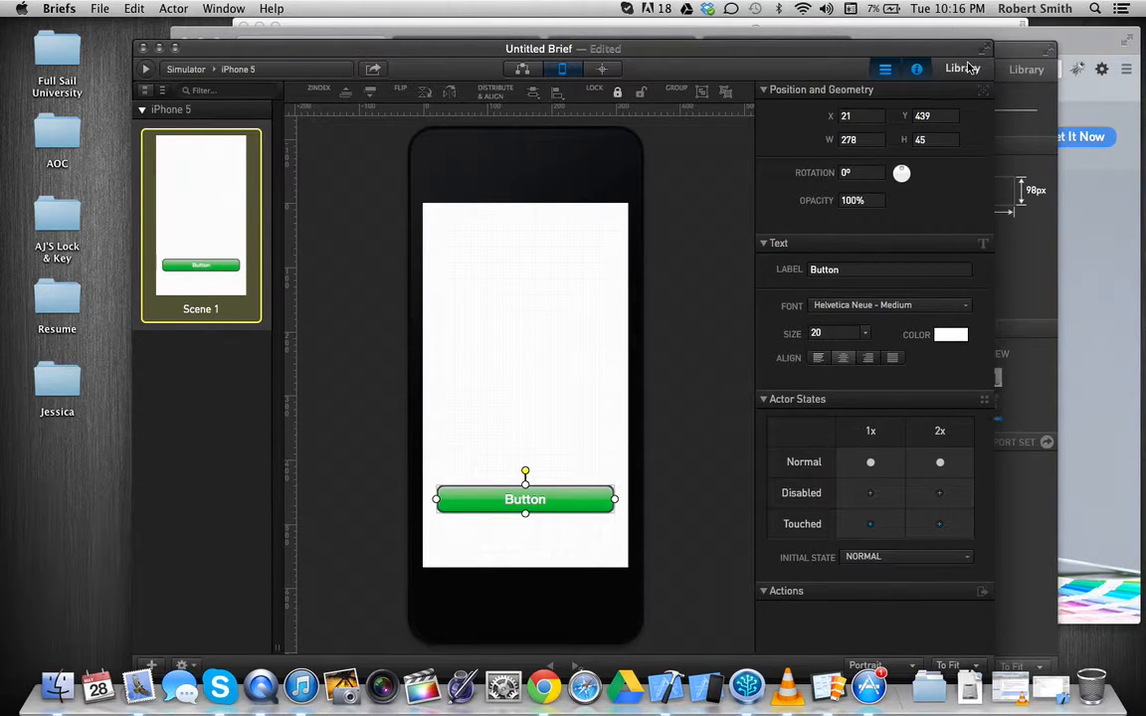
- Place the library's red button above the green button and add an action to it
{"action": "left_click", "coordinate": [961, 69]}
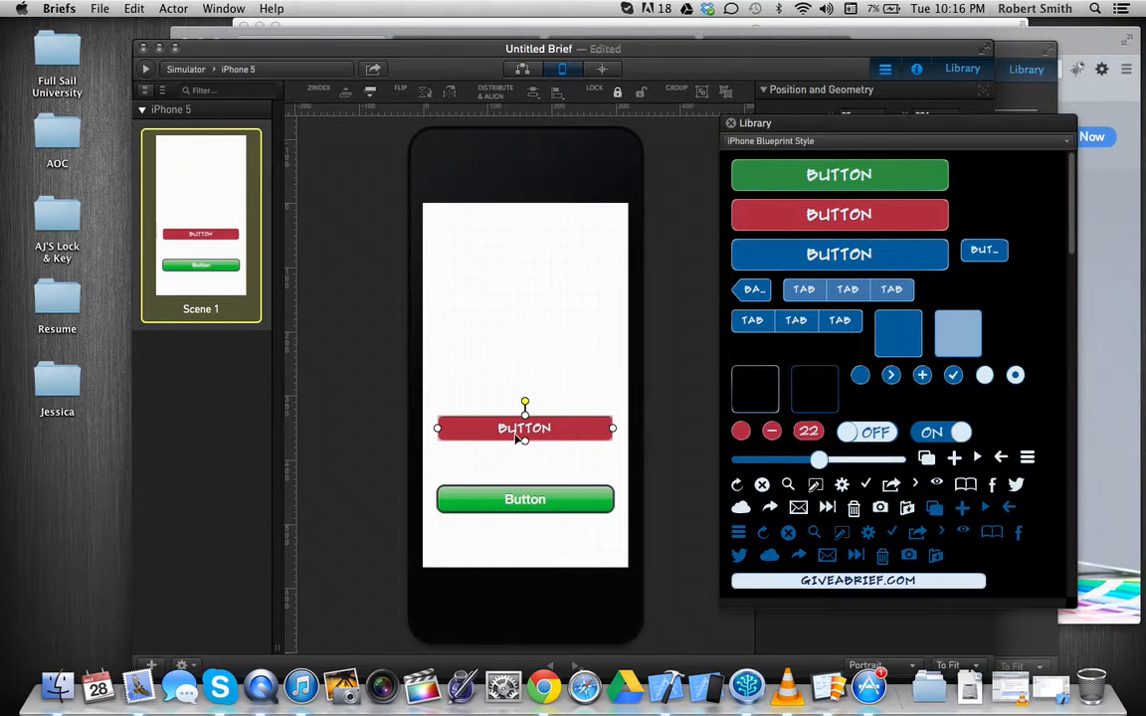
{"action": "right_click", "coordinate": [524, 427]}
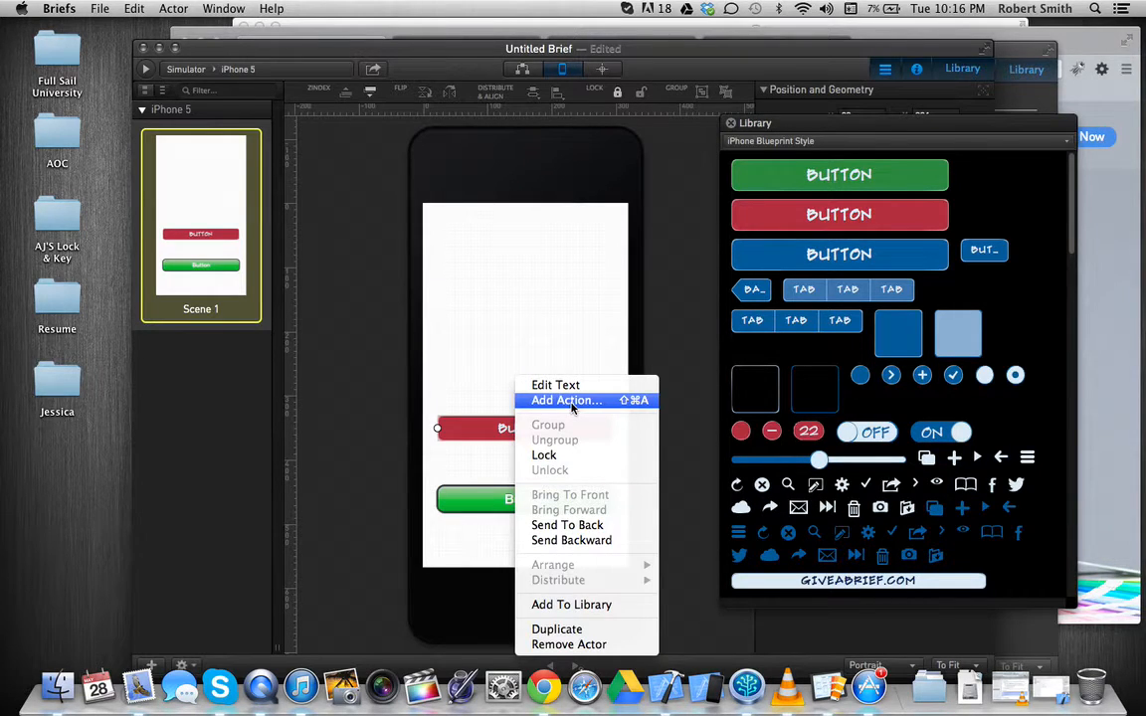
{"action": "left_click", "coordinate": [566, 400]}
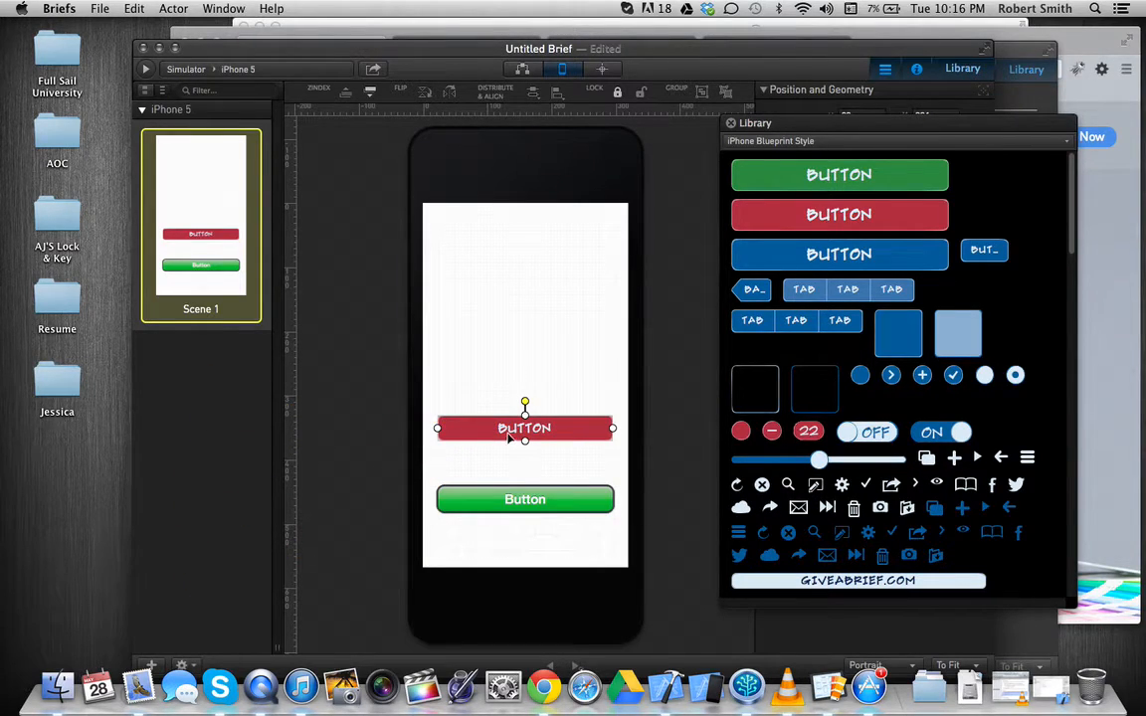
{"action": "mouse_move", "coordinate": [173, 371]}
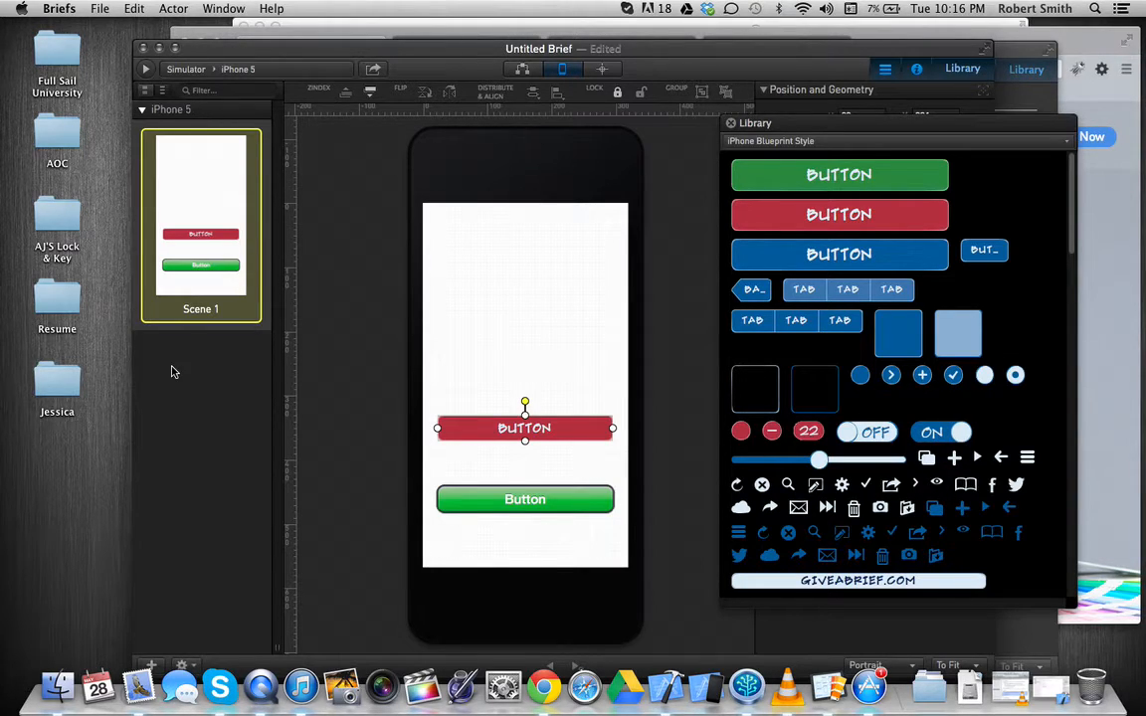
{"action": "mouse_move", "coordinate": [637, 85]}
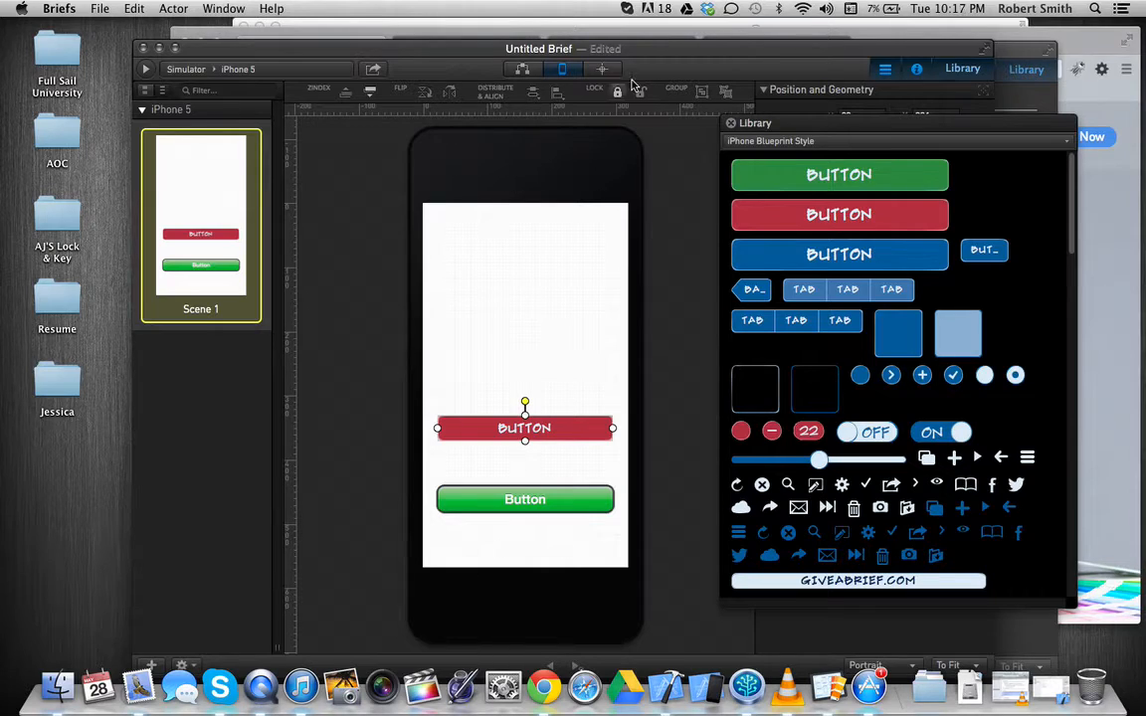
{"action": "mouse_move", "coordinate": [649, 52]}
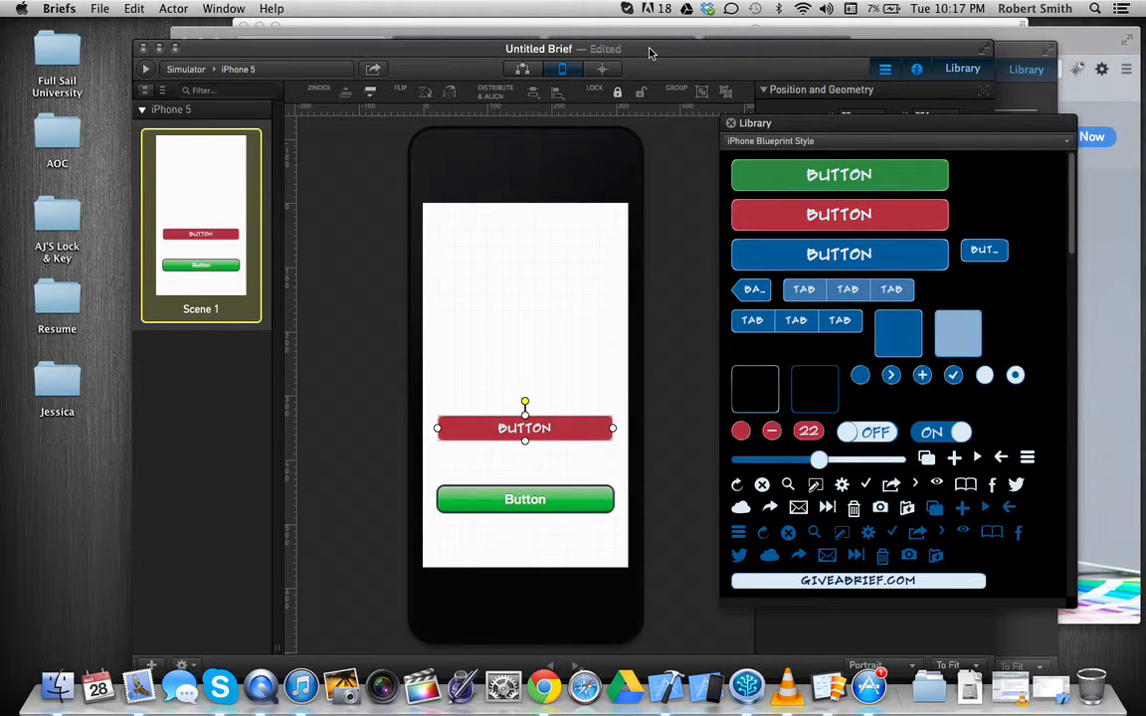
{"action": "mouse_move", "coordinate": [418, 51]}
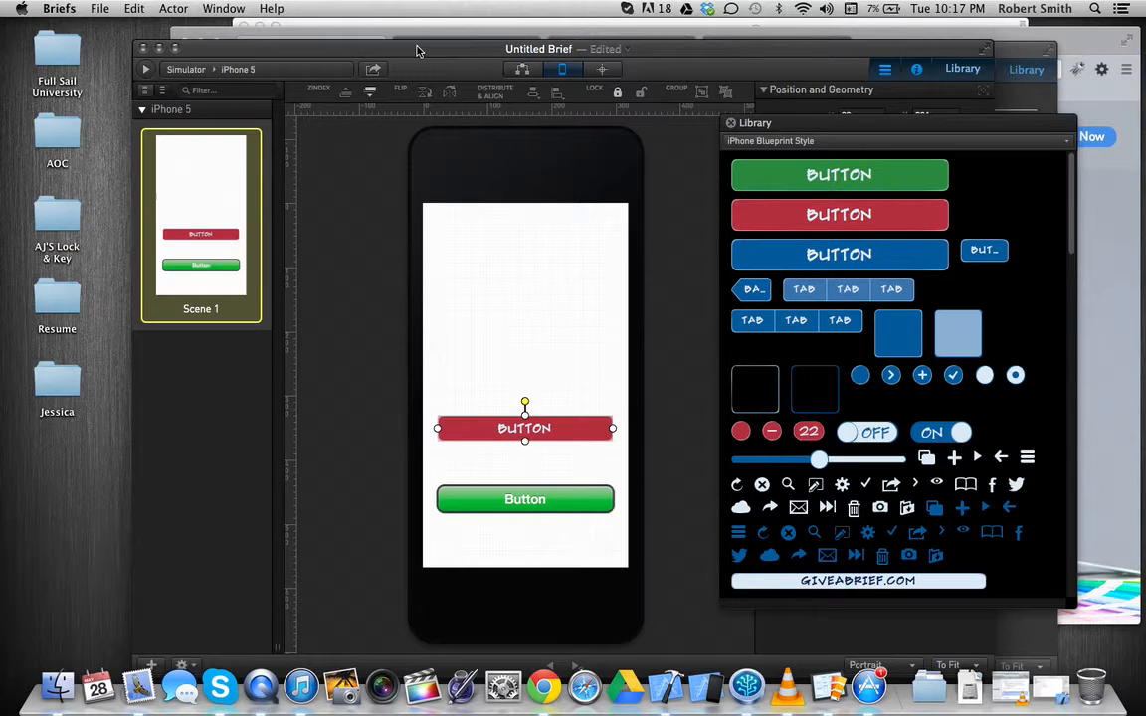
{"action": "mouse_move", "coordinate": [570, 38]}
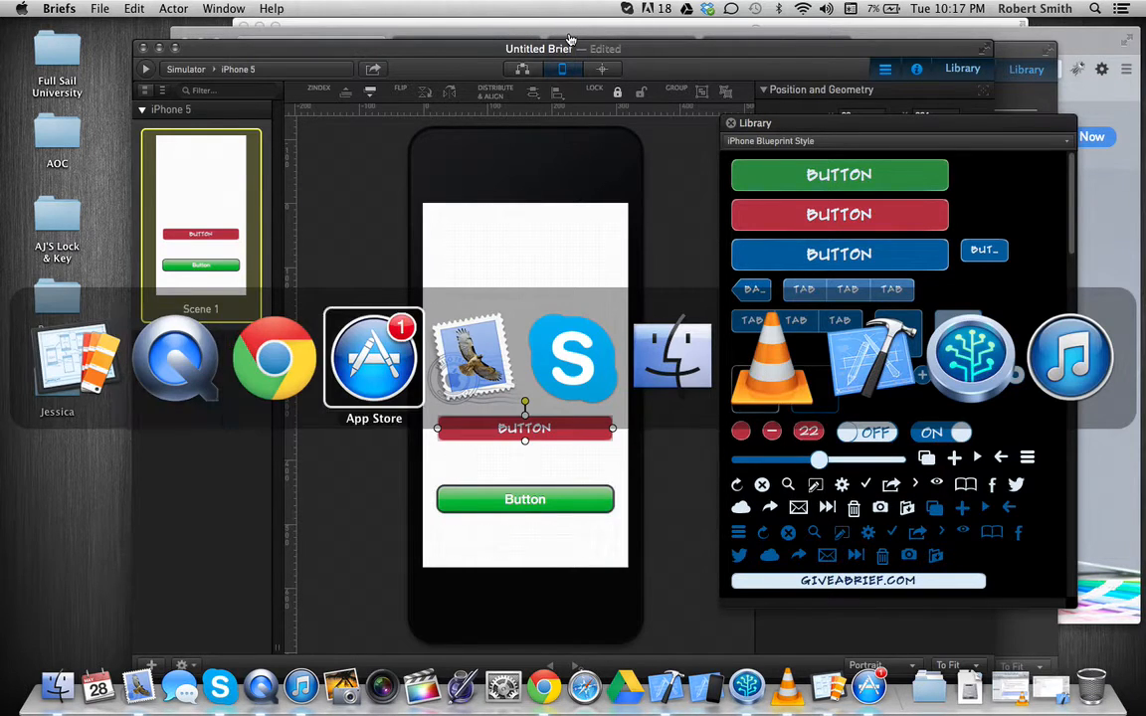
- Bring up the App Store's Briefs listing priced at $199.99
{"action": "left_click", "coordinate": [373, 358]}
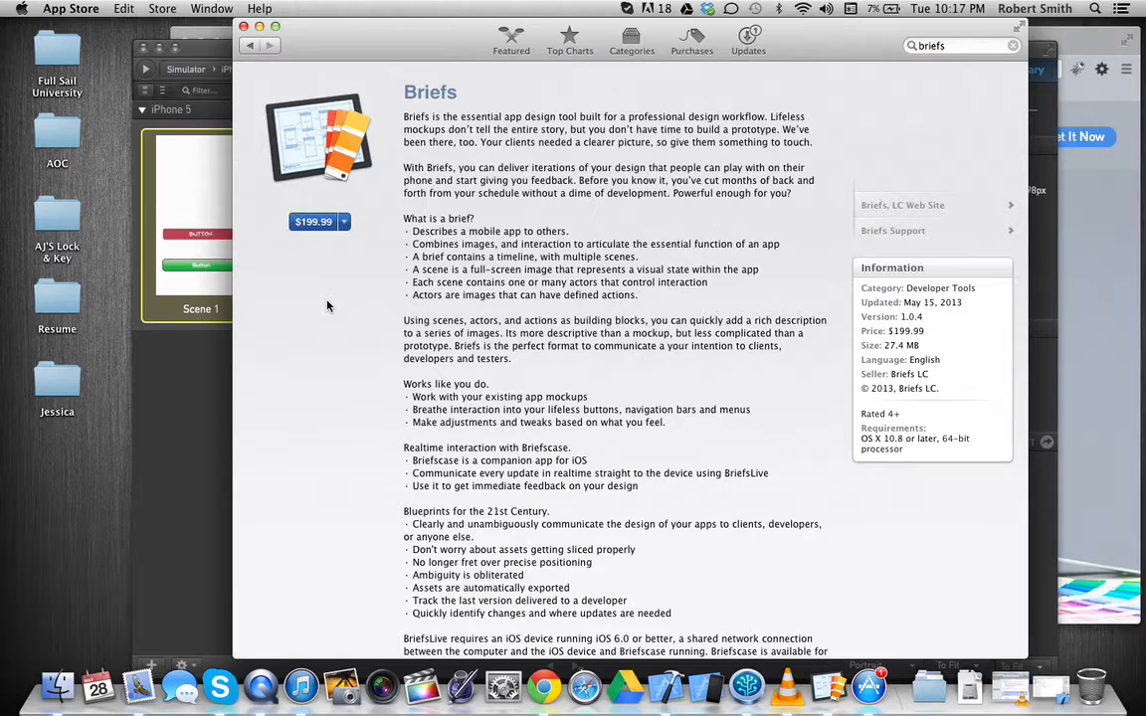
{"action": "mouse_move", "coordinate": [617, 442]}
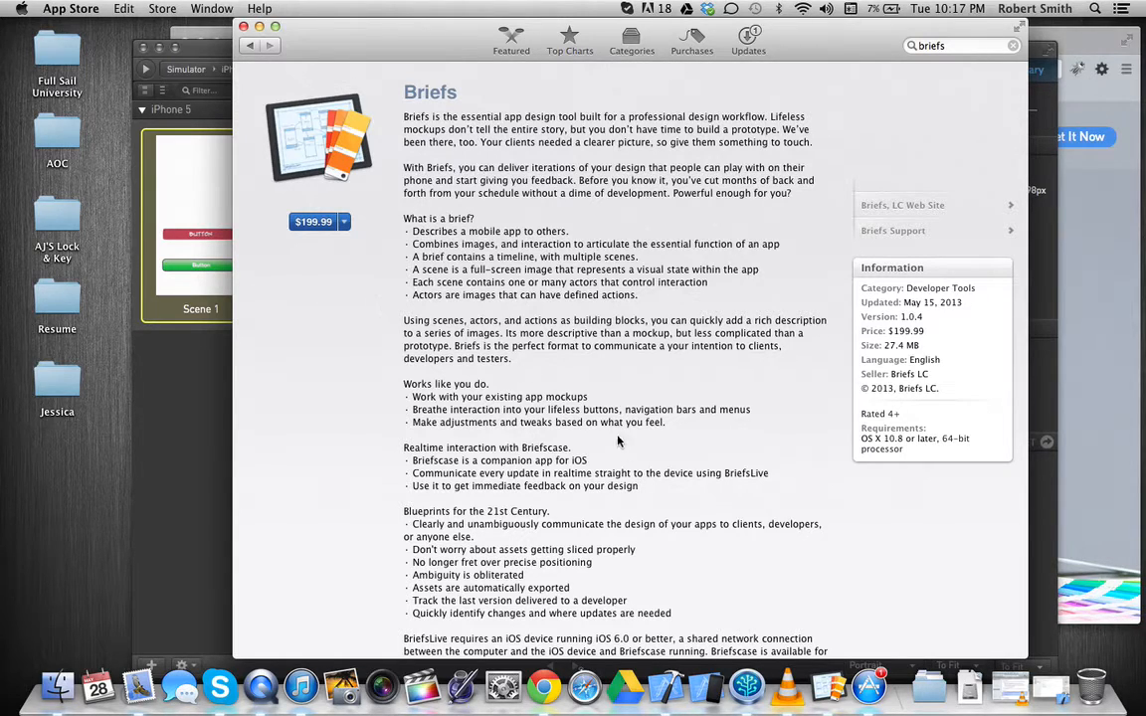
{"action": "mouse_move", "coordinate": [1049, 522]}
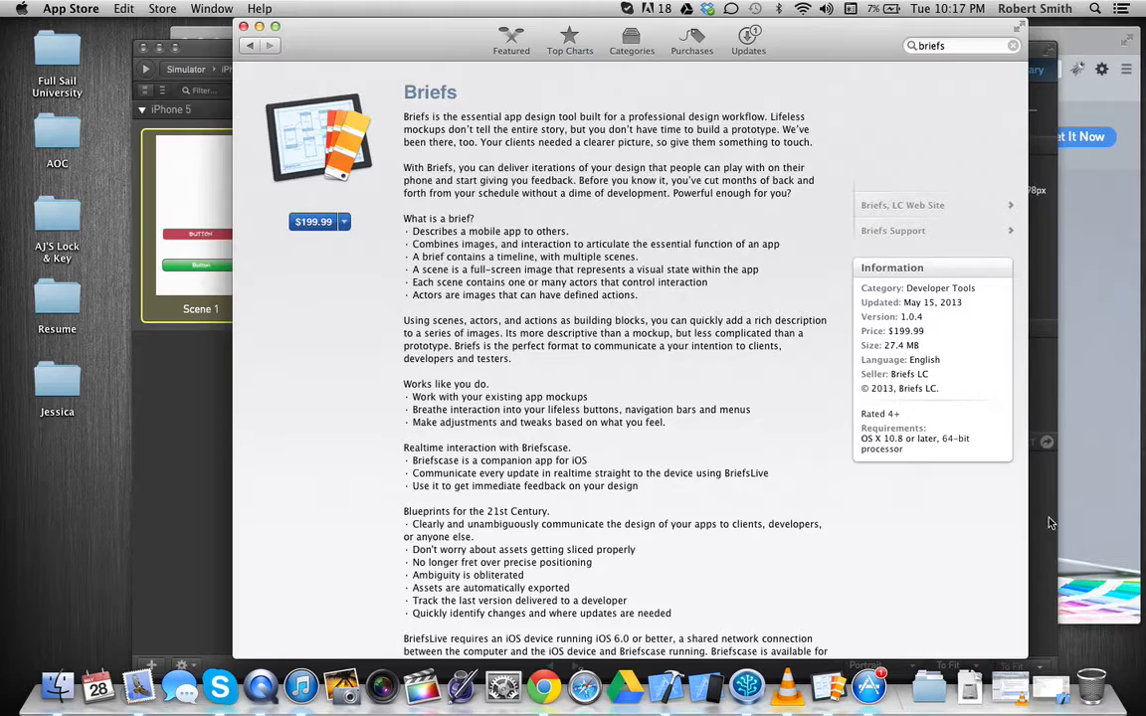
{"action": "mouse_move", "coordinate": [1049, 574]}
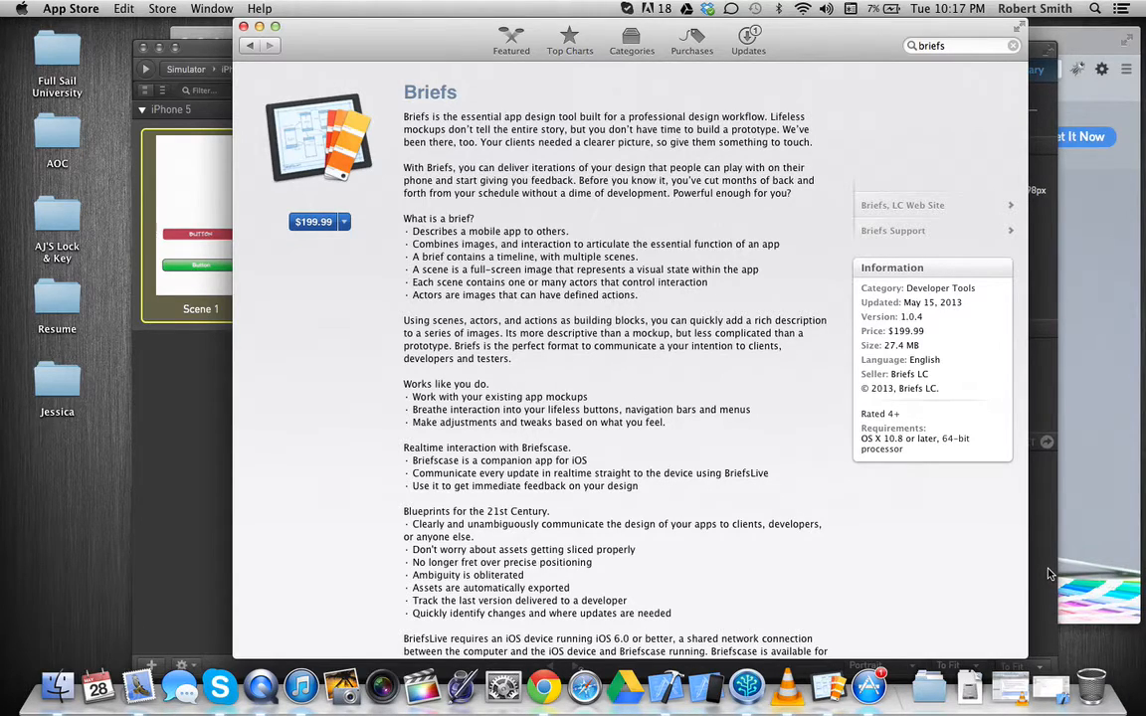
{"action": "mouse_move", "coordinate": [239, 579]}
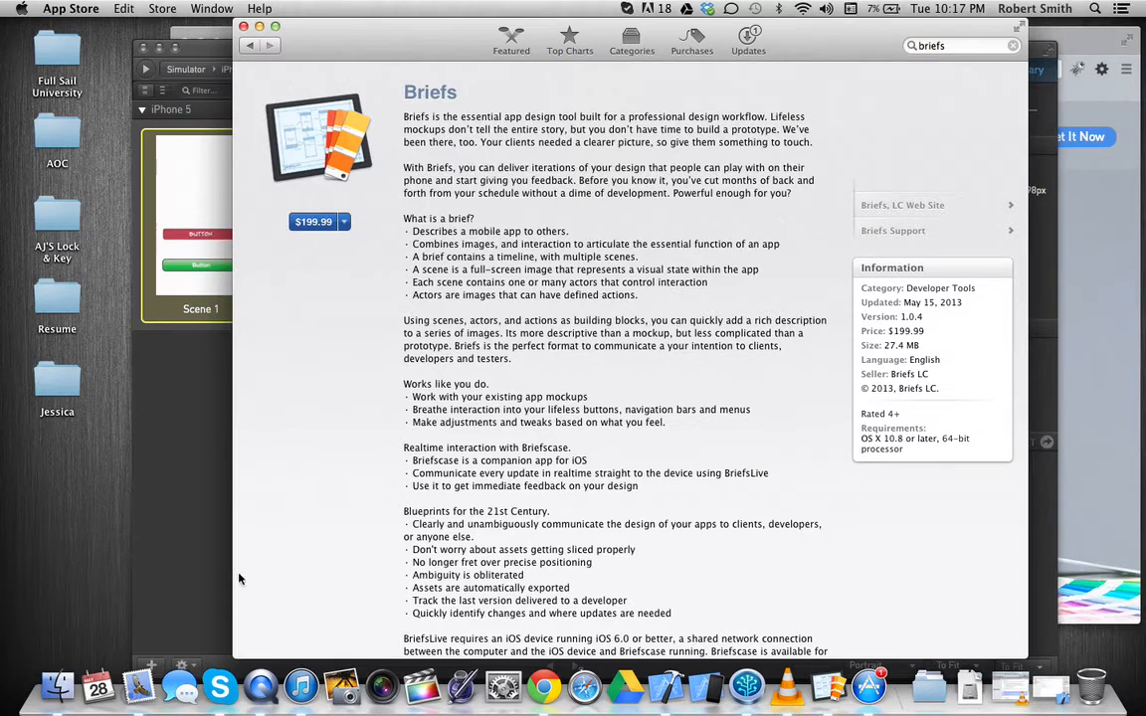
{"action": "mouse_move", "coordinate": [244, 438]}
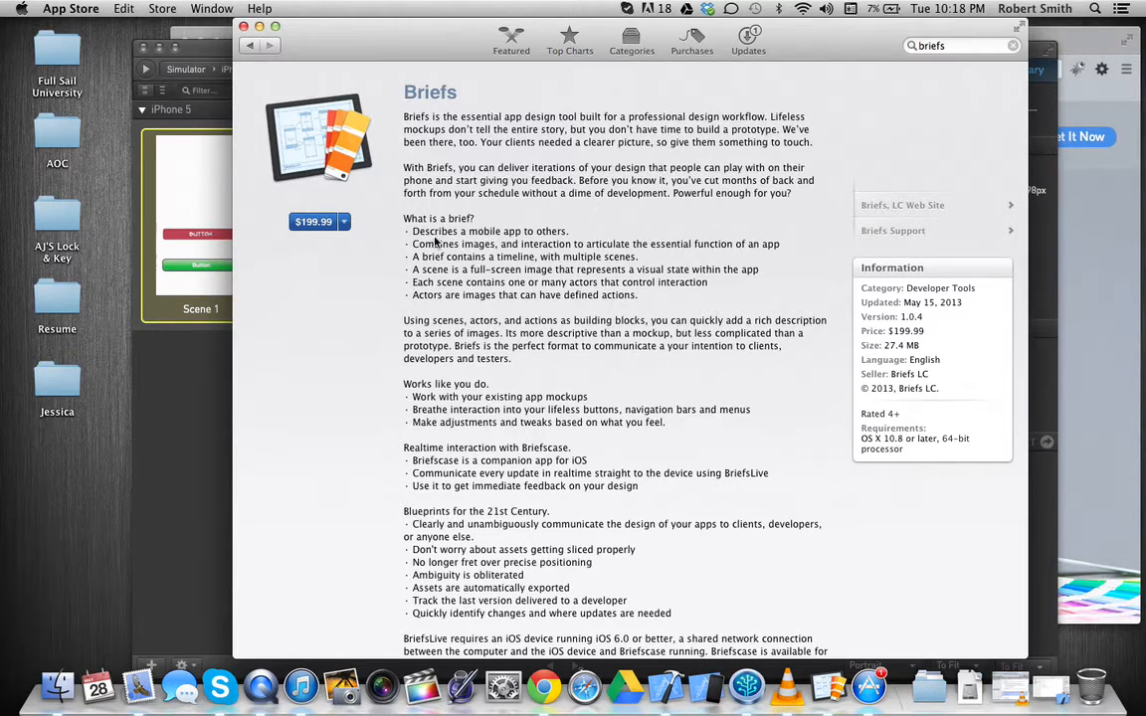
{"action": "mouse_move", "coordinate": [559, 303]}
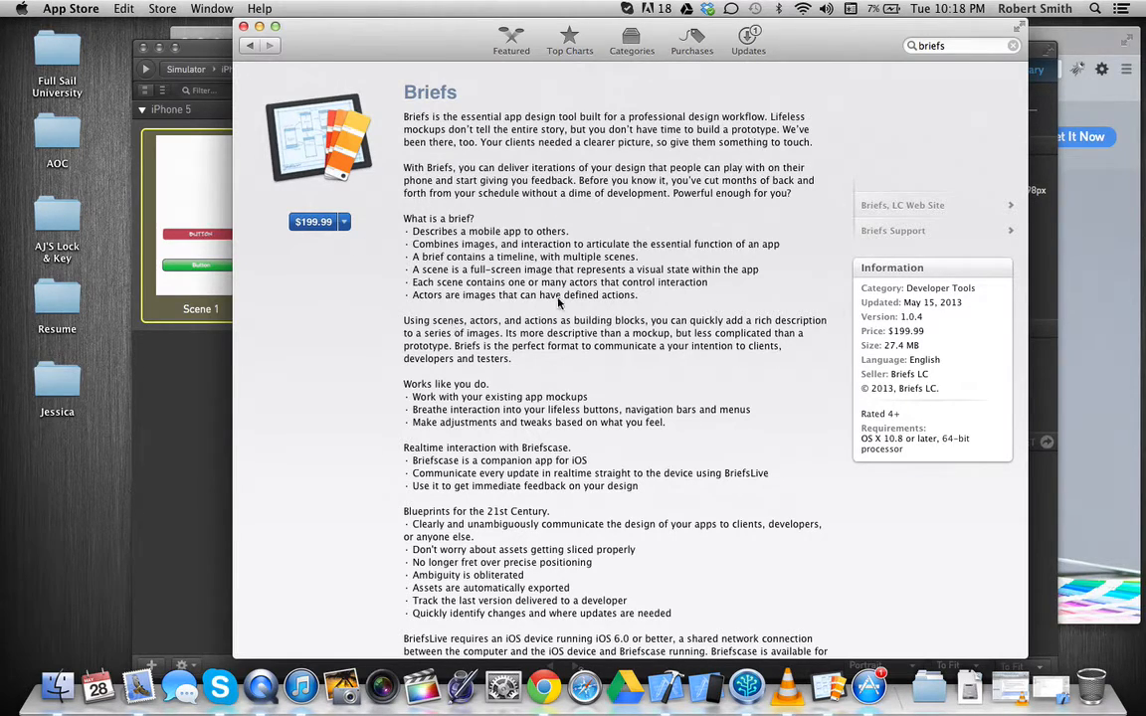
{"action": "mouse_move", "coordinate": [580, 395]}
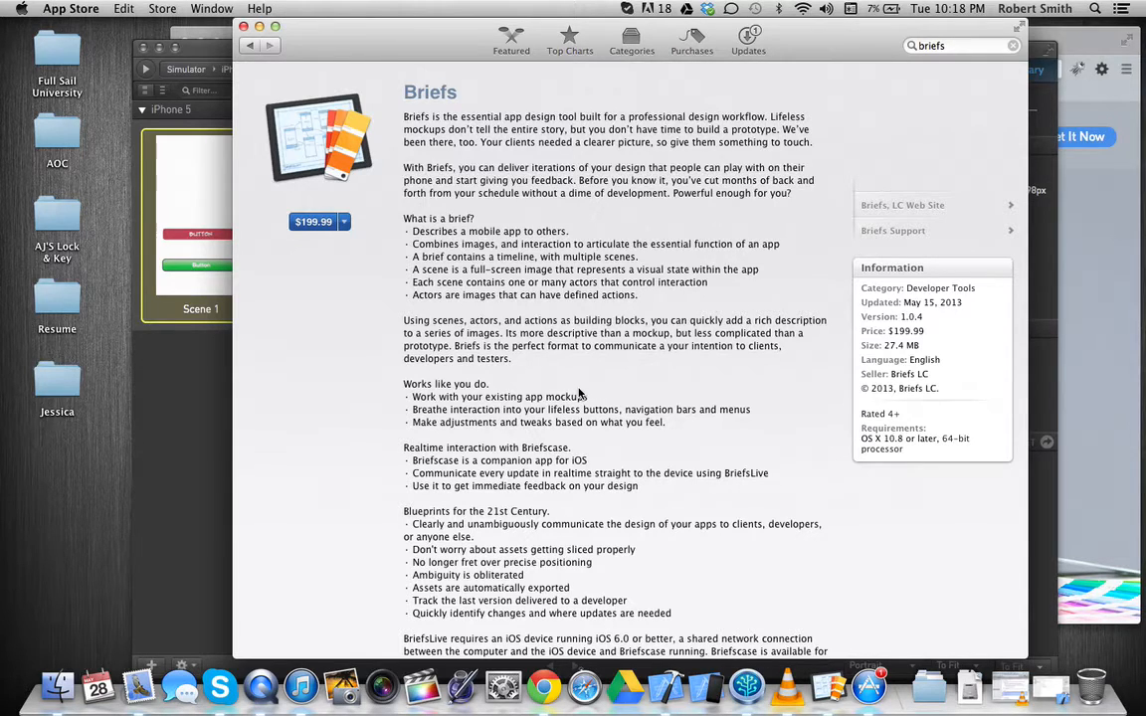
{"action": "mouse_move", "coordinate": [151, 438]}
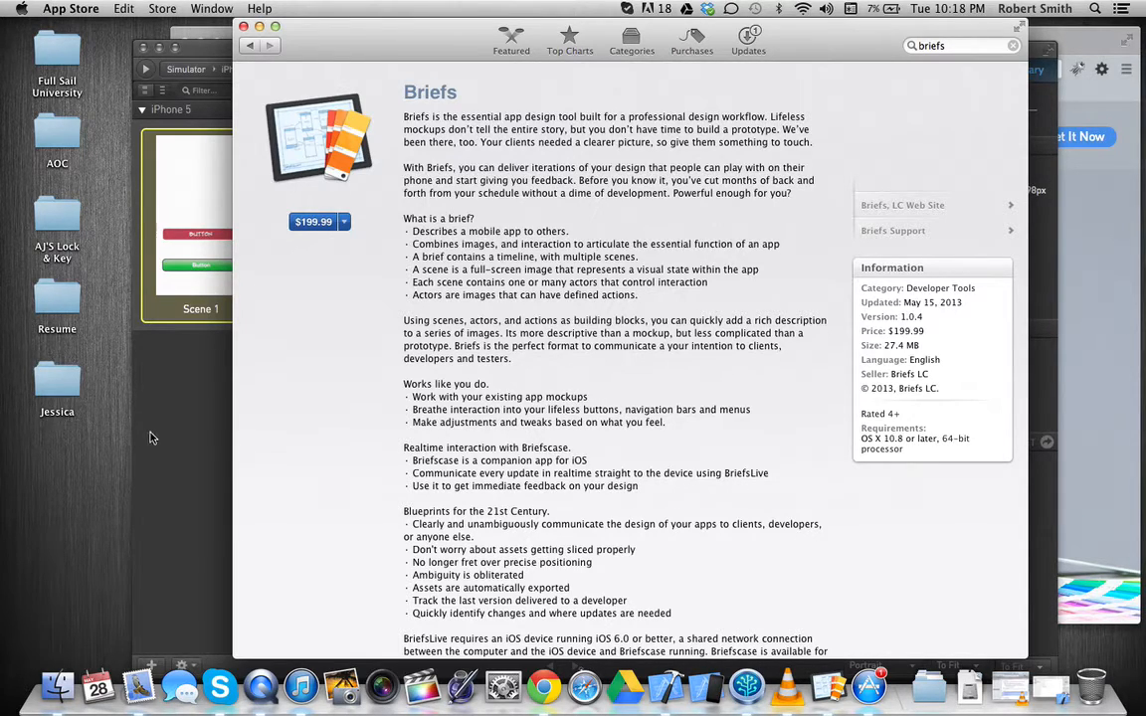
{"action": "mouse_move", "coordinate": [174, 414]}
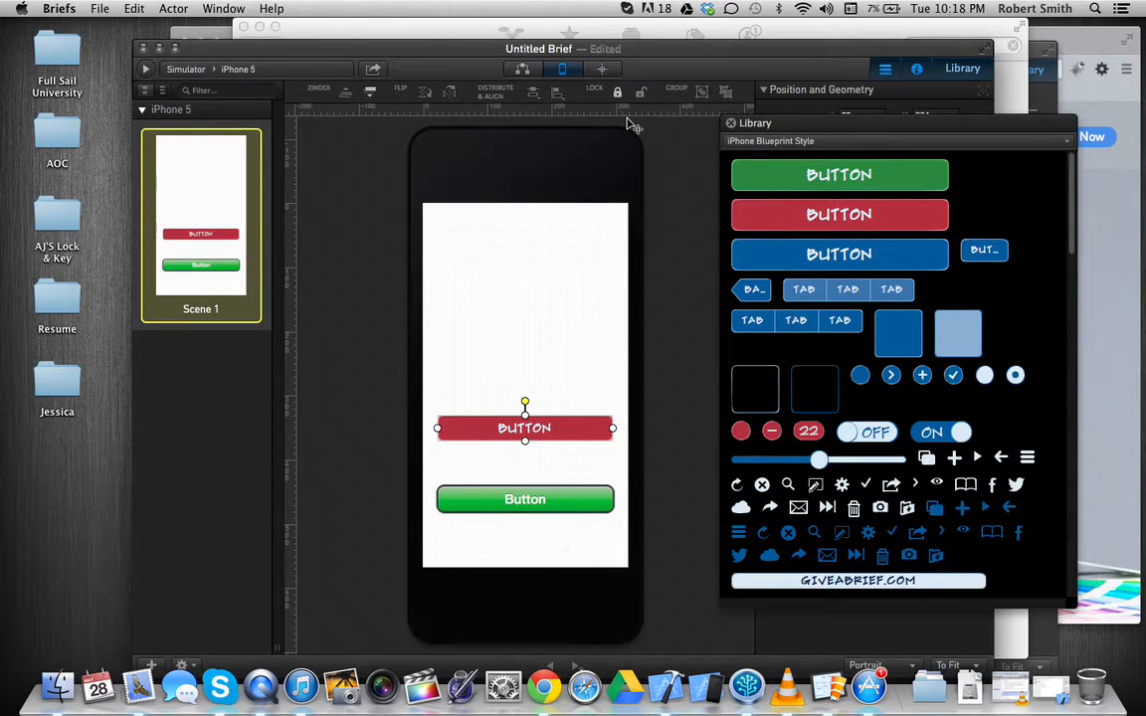
{"action": "mouse_move", "coordinate": [681, 63]}
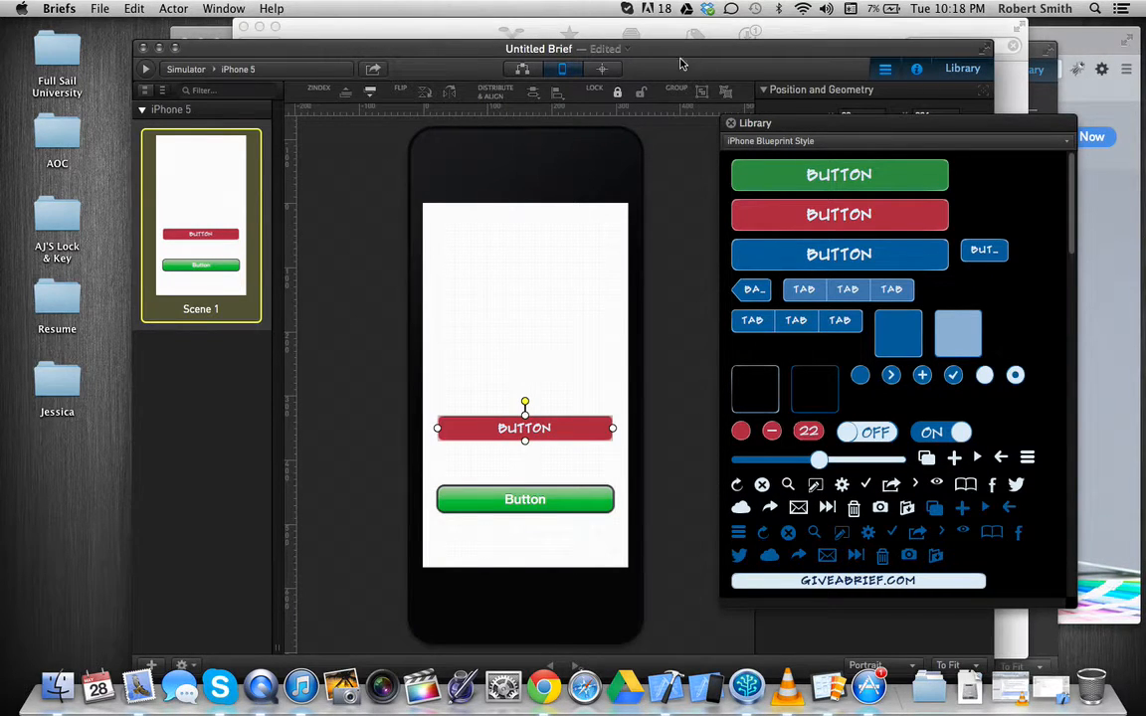
{"action": "mouse_move", "coordinate": [553, 446]}
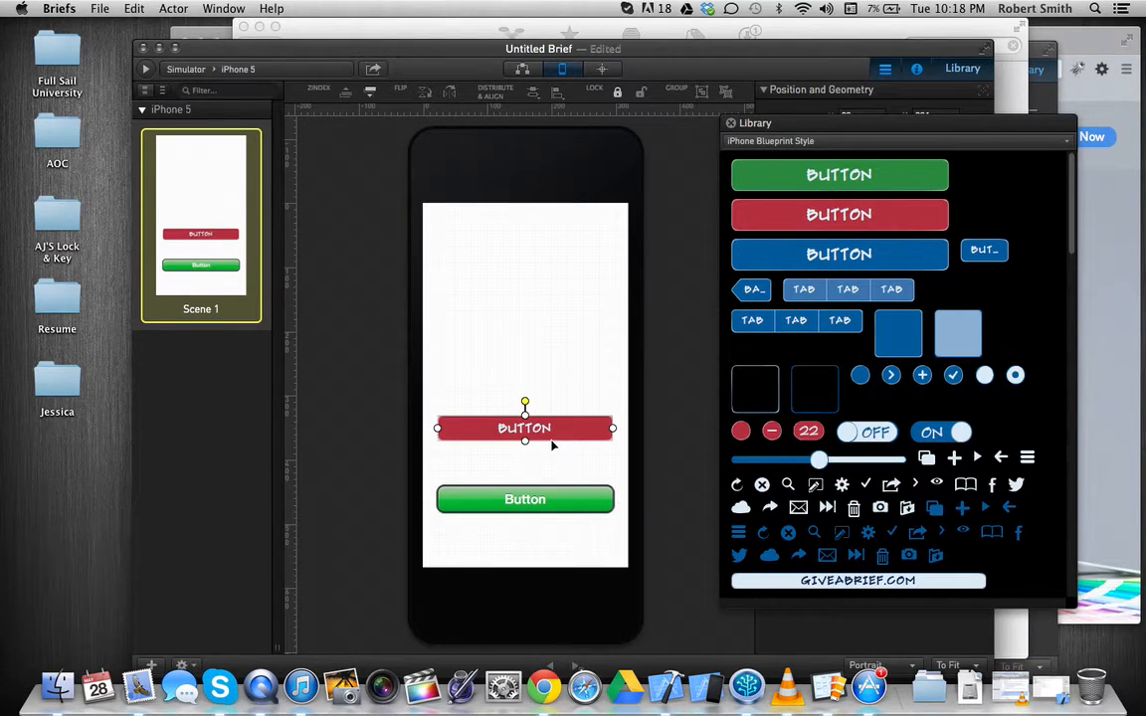
{"action": "mouse_move", "coordinate": [321, 129]}
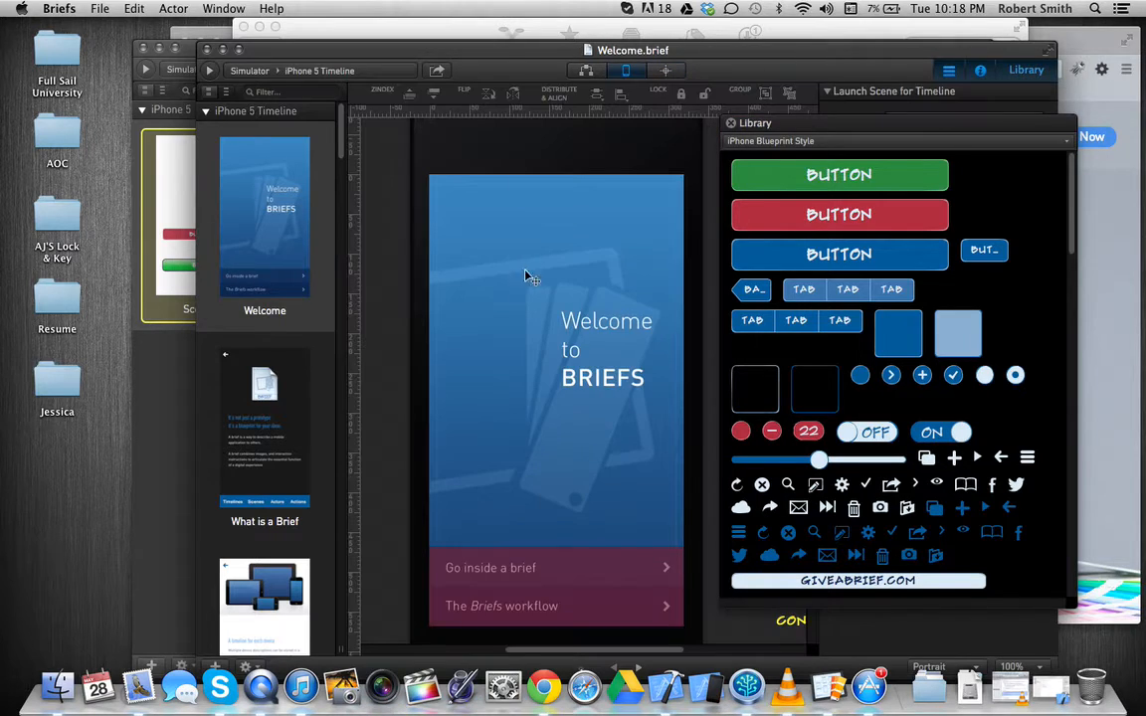
- Show the Welcome brief's Email, Message and AirDrop sharing options
{"action": "scroll", "scroll_direction": "down", "scroll_amount": 3}
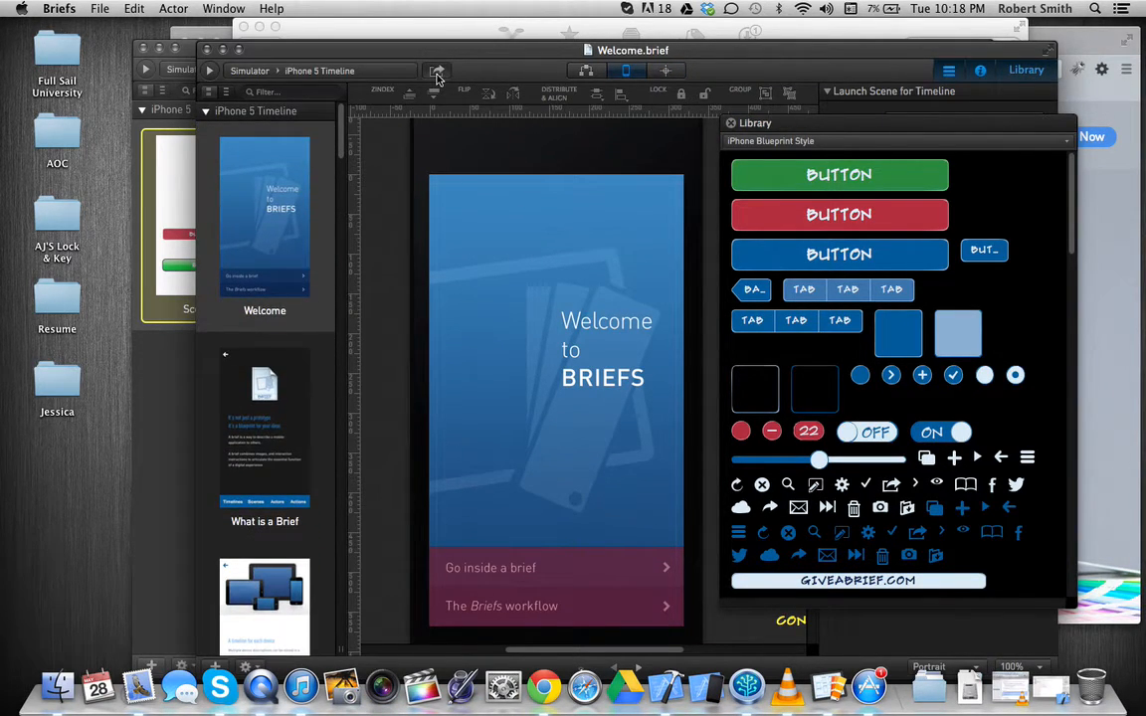
{"action": "left_click", "coordinate": [437, 70]}
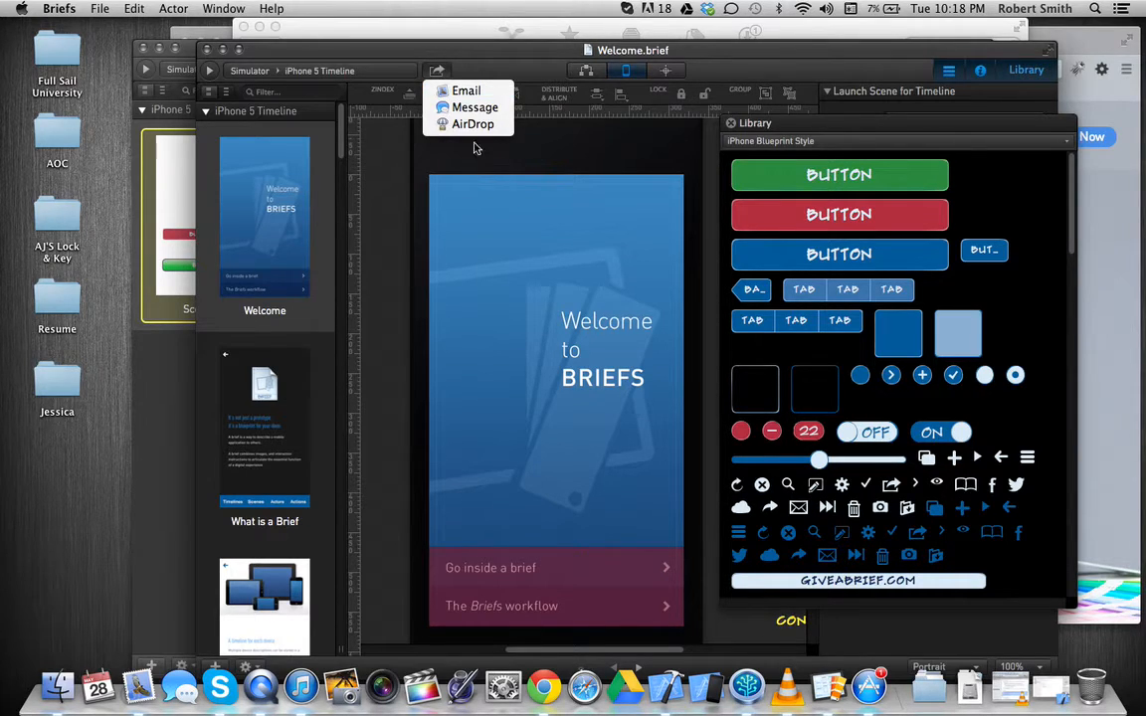
{"action": "mouse_move", "coordinate": [472, 123]}
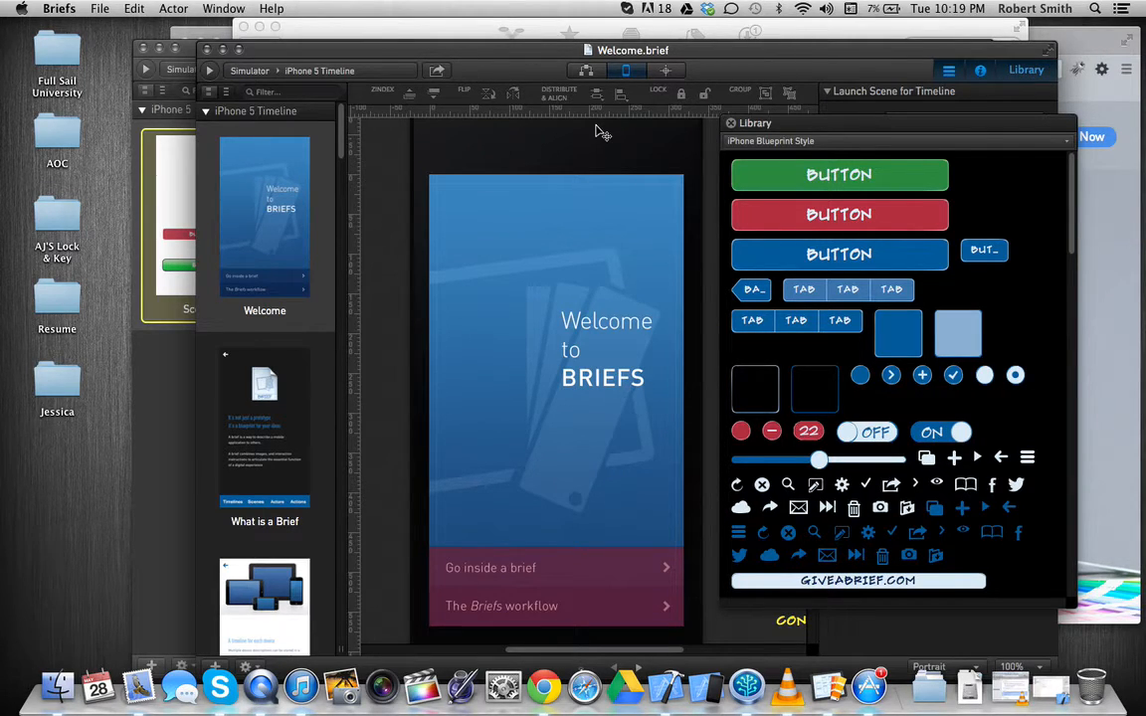
{"action": "mouse_move", "coordinate": [649, 373]}
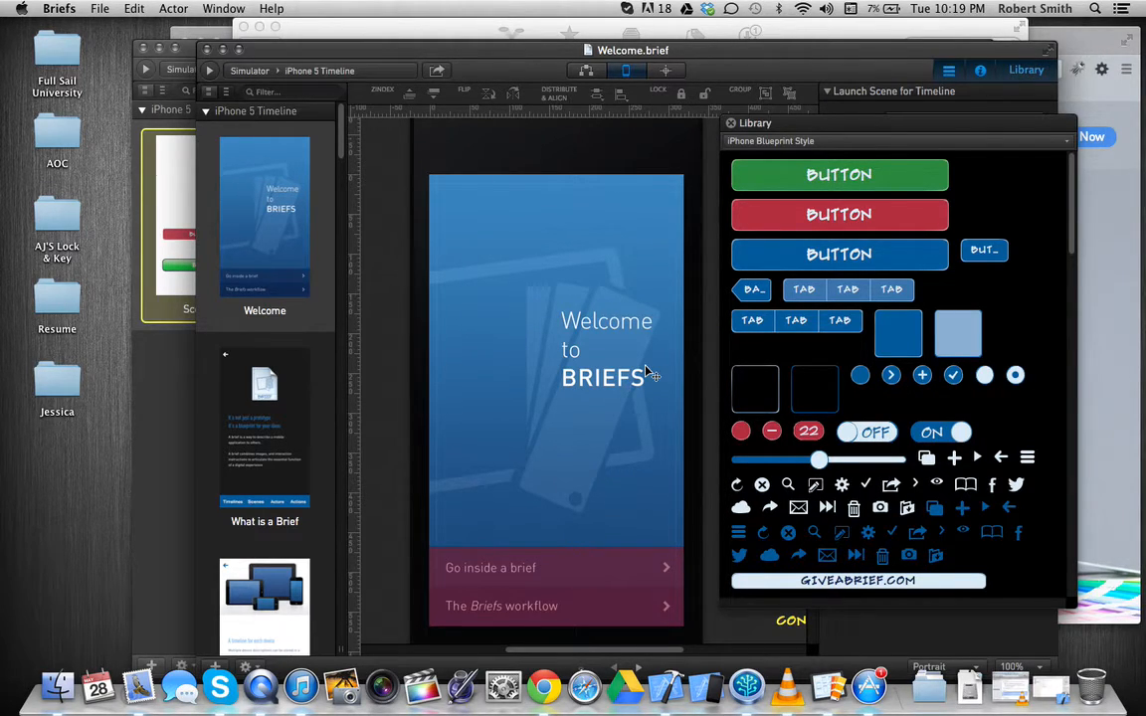
{"action": "mouse_move", "coordinate": [612, 427]}
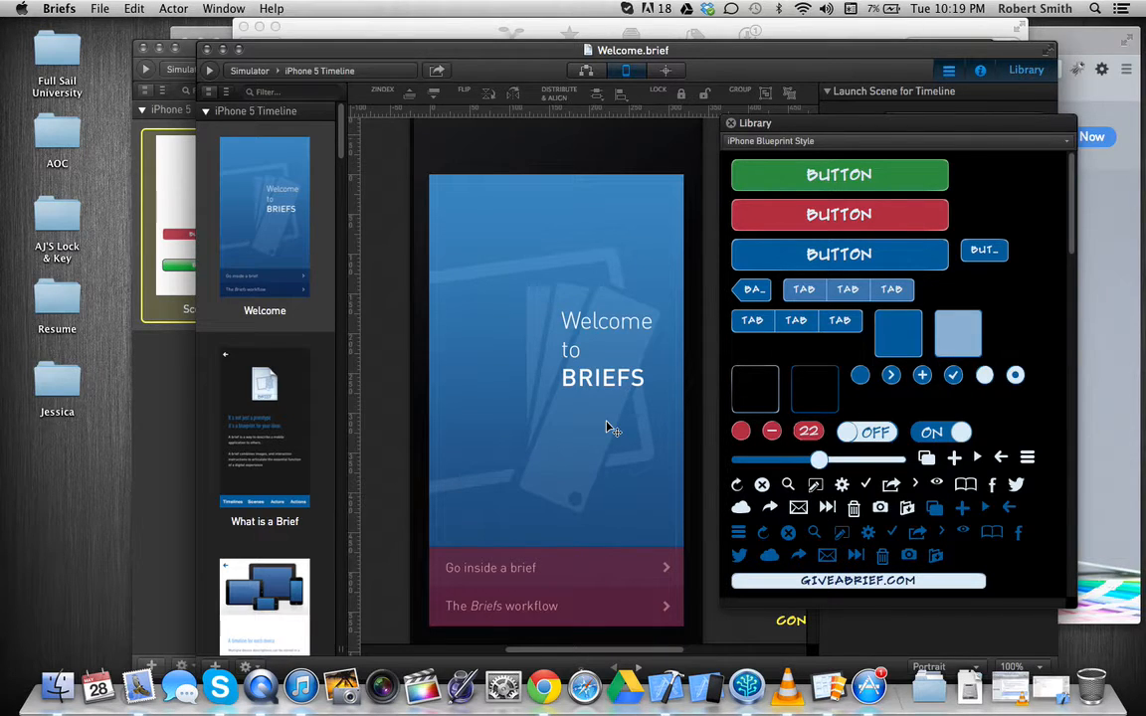
{"action": "mouse_move", "coordinate": [758, 493]}
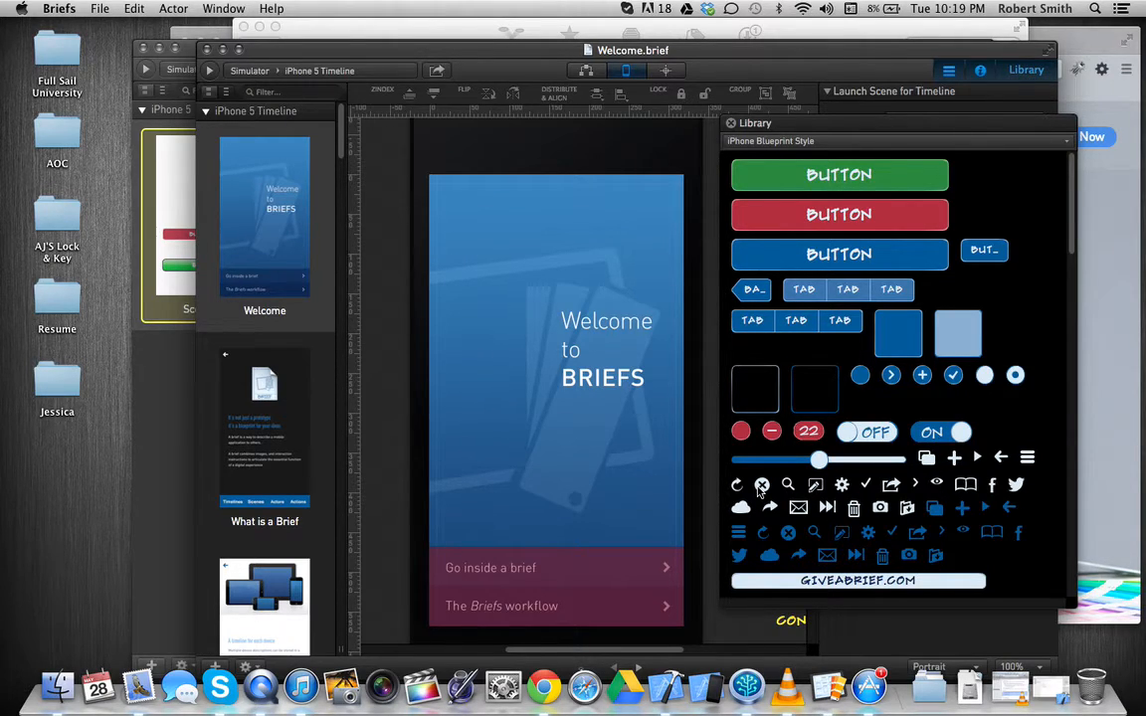
{"action": "mouse_move", "coordinate": [527, 429]}
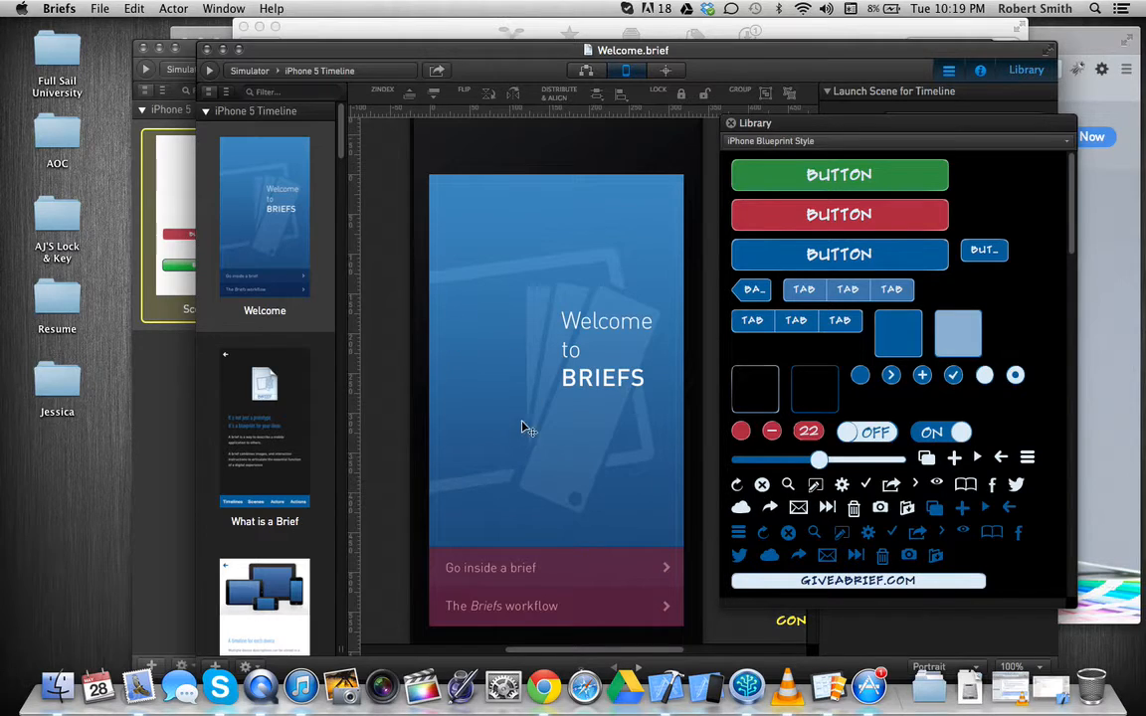
{"action": "mouse_move", "coordinate": [557, 380]}
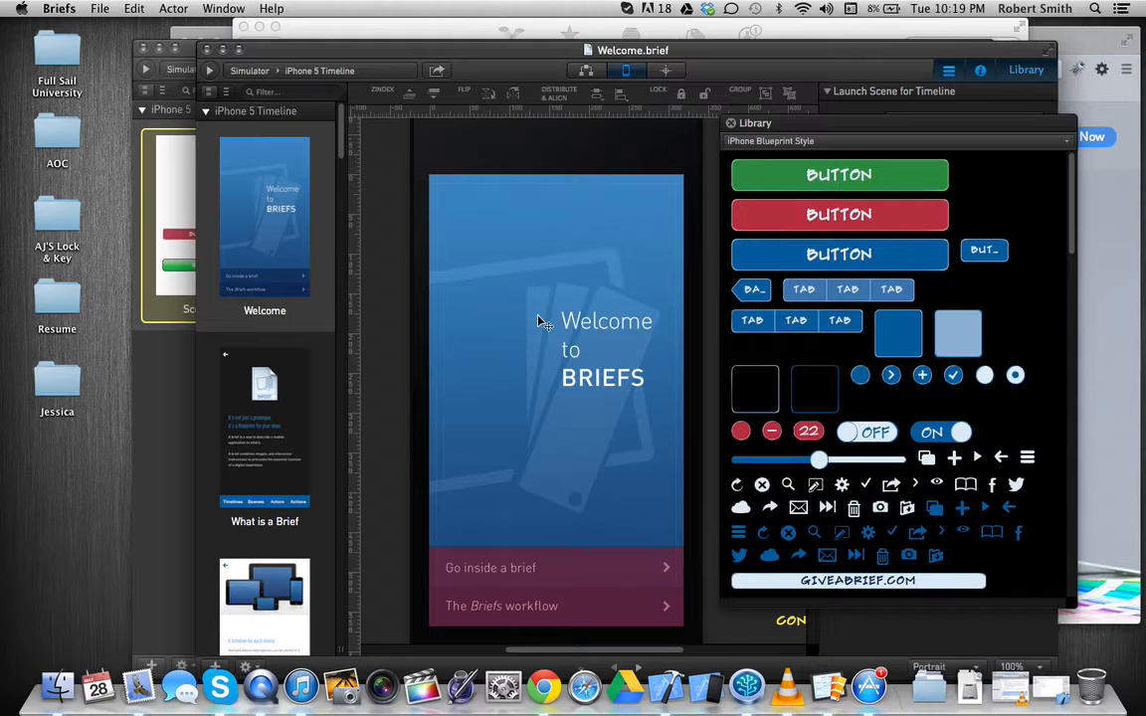
{"action": "mouse_move", "coordinate": [571, 235]}
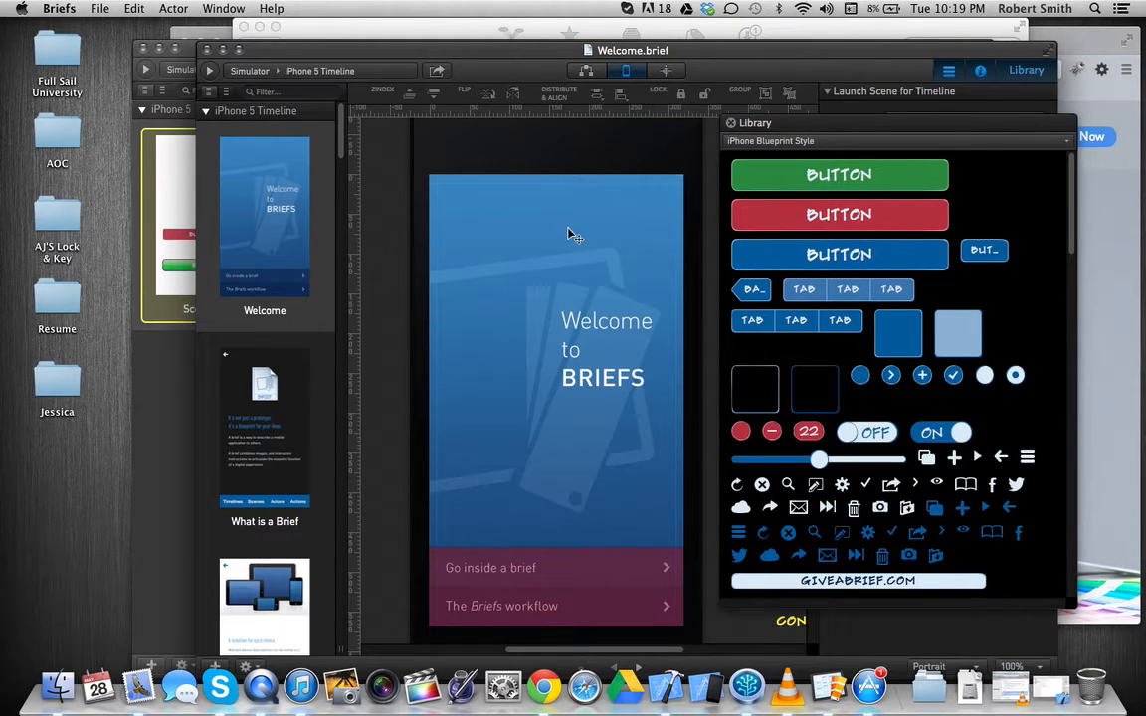
{"action": "mouse_move", "coordinate": [552, 80]}
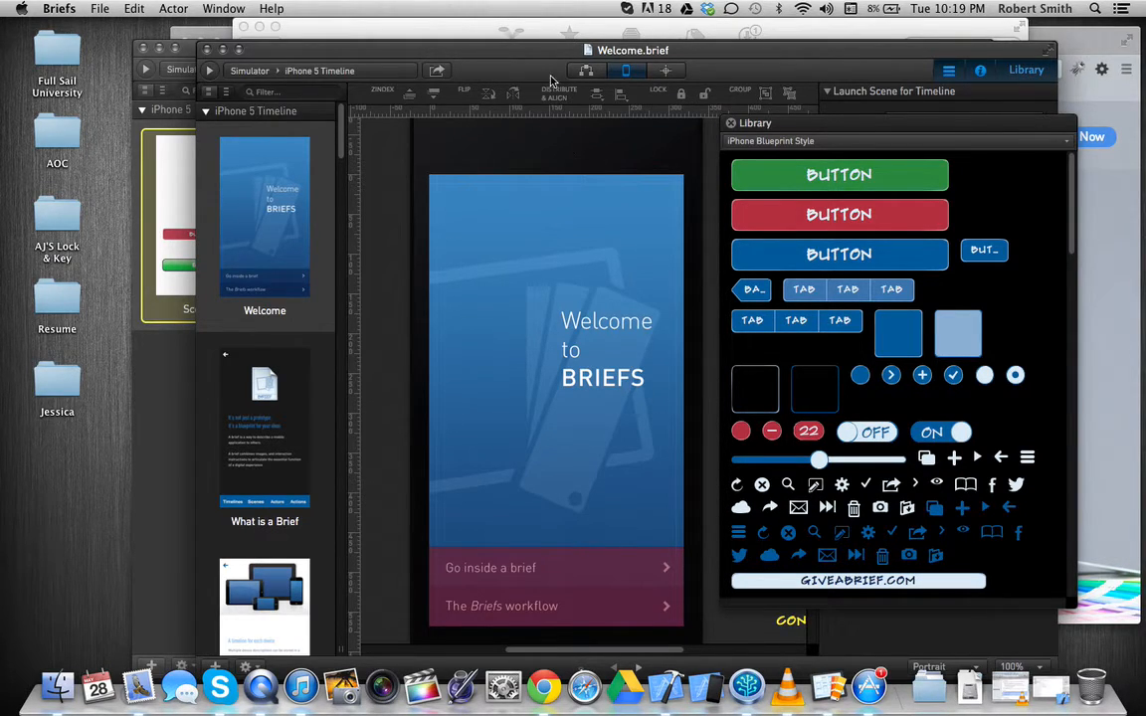
{"action": "mouse_move", "coordinate": [442, 10]}
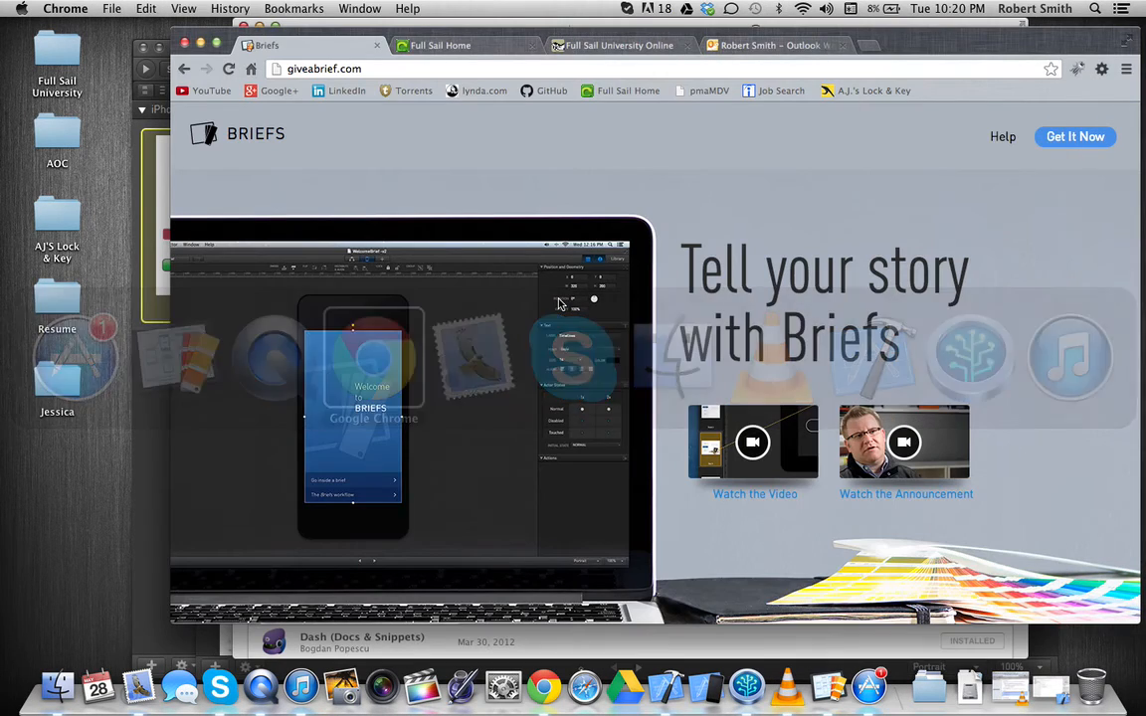
{"action": "scroll", "scroll_direction": "down", "scroll_amount": 3}
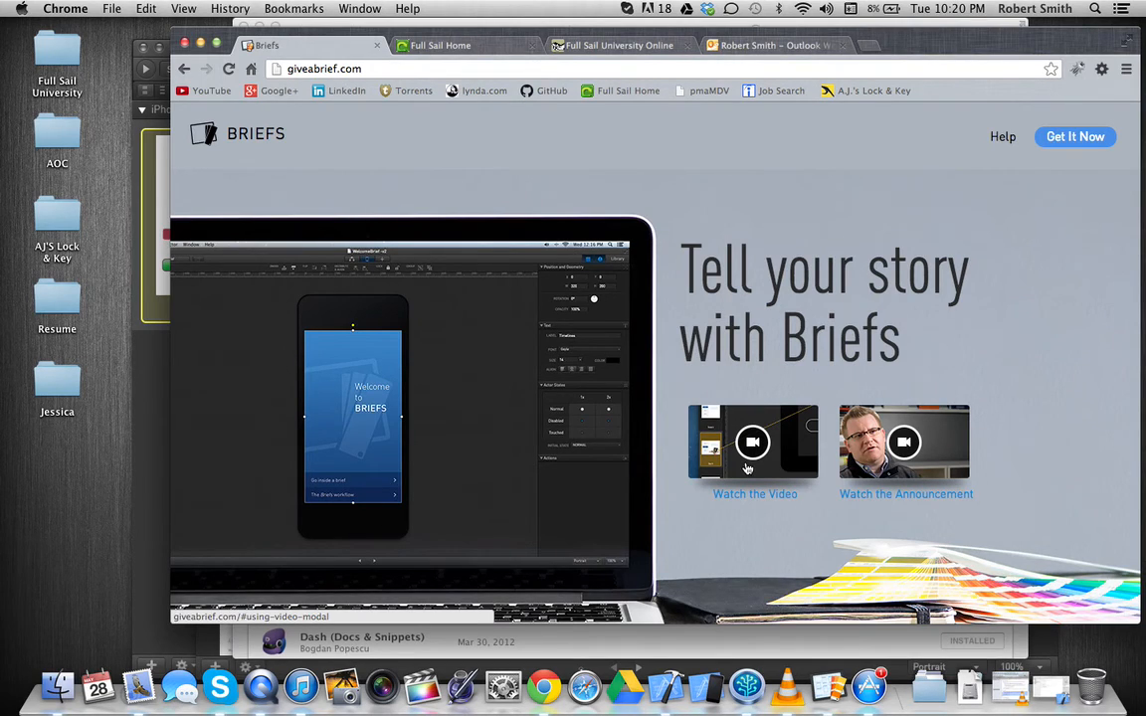
{"action": "mouse_move", "coordinate": [241, 172]}
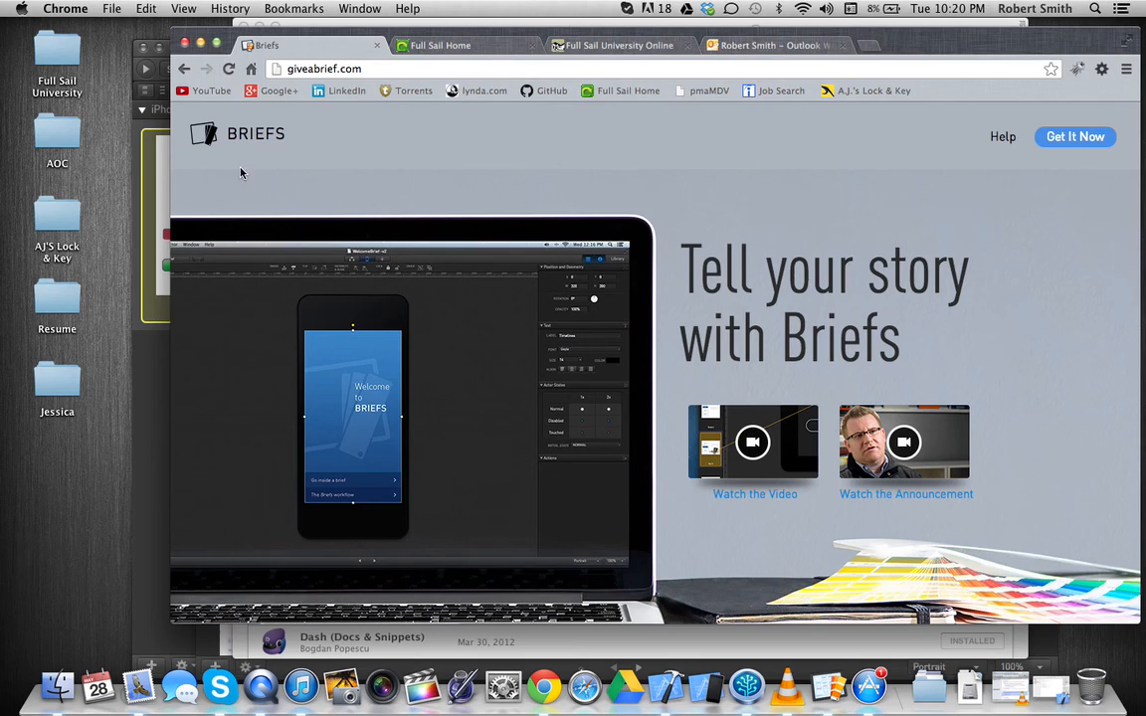
{"action": "mouse_move", "coordinate": [161, 156]}
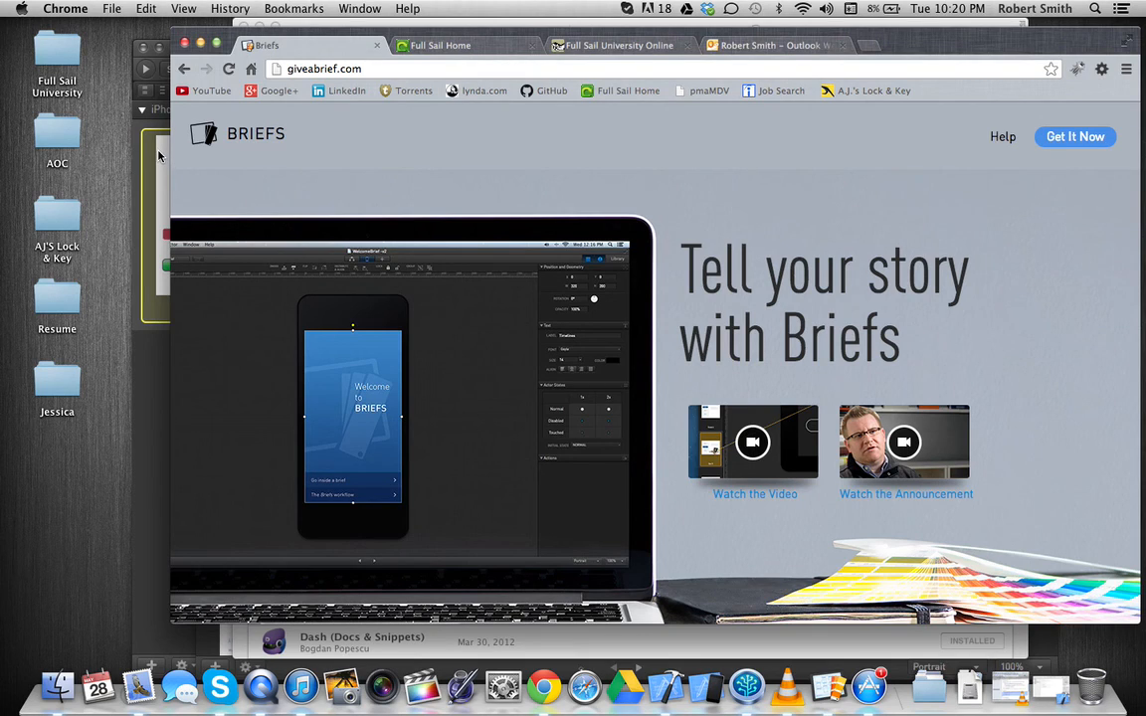